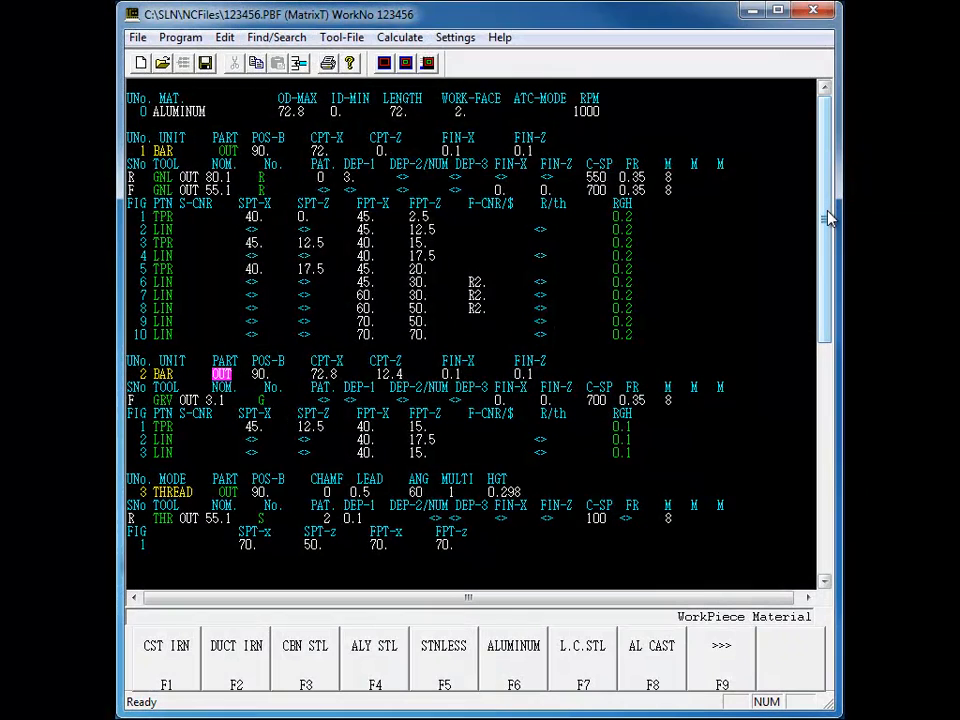
Scroll down the machine model list to reach the target machine type.
{"action": "scroll", "scroll_direction": "down", "scroll_amount": 3}
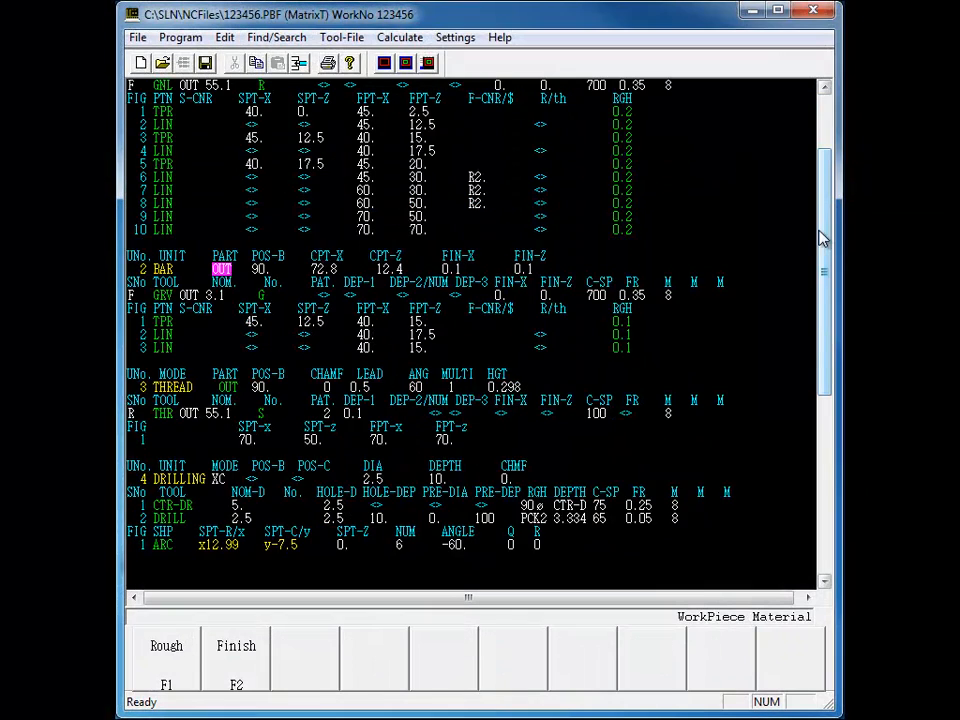
{"action": "scroll", "scroll_direction": "down", "scroll_amount": 3}
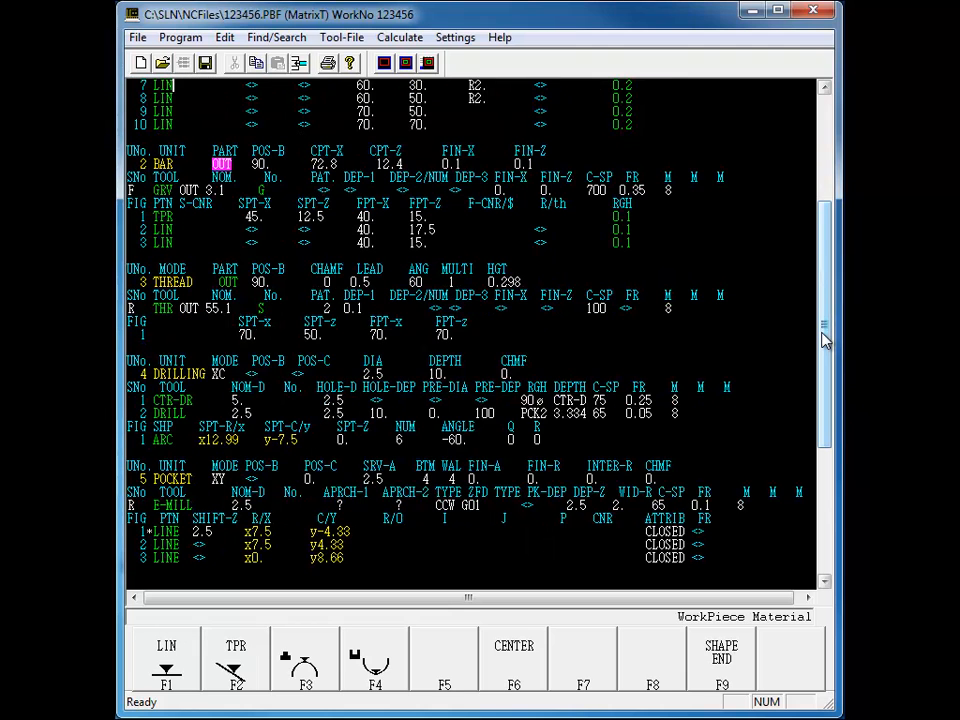
{"action": "scroll", "scroll_direction": "down", "scroll_amount": 3}
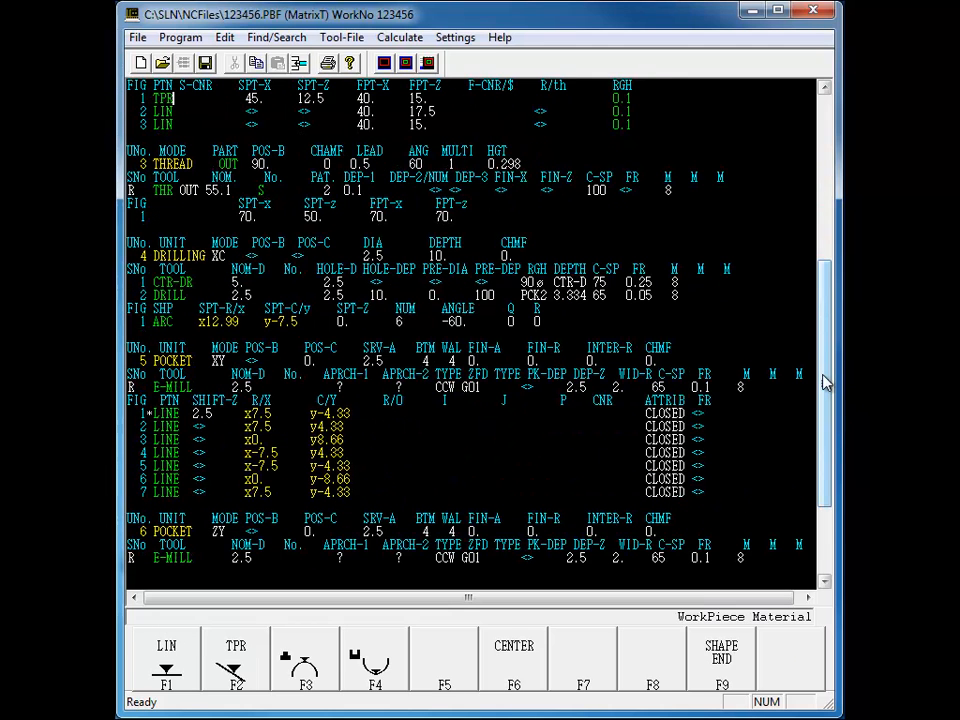
{"action": "scroll", "scroll_direction": "down", "scroll_amount": 3}
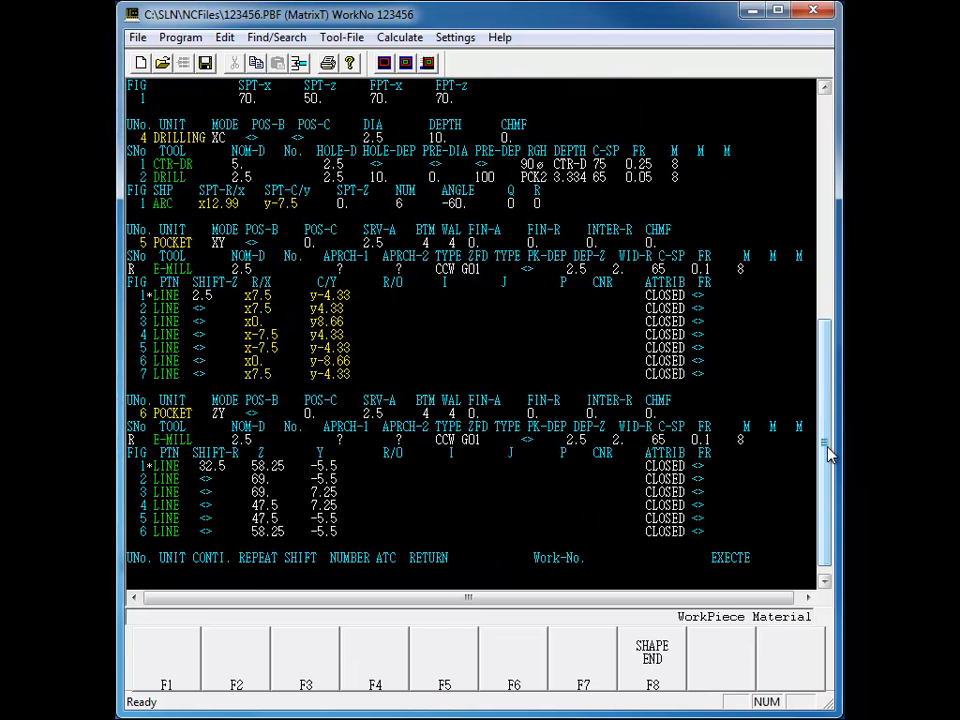
{"action": "scroll", "scroll_direction": "down", "scroll_amount": 3}
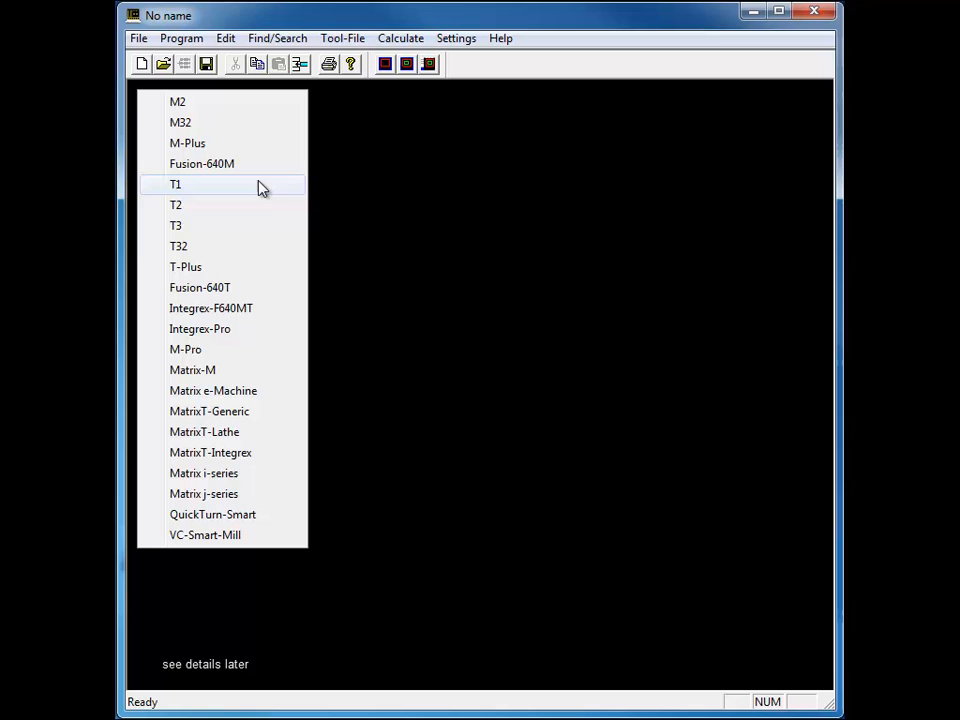
{"action": "mouse_move", "coordinate": [264, 268]}
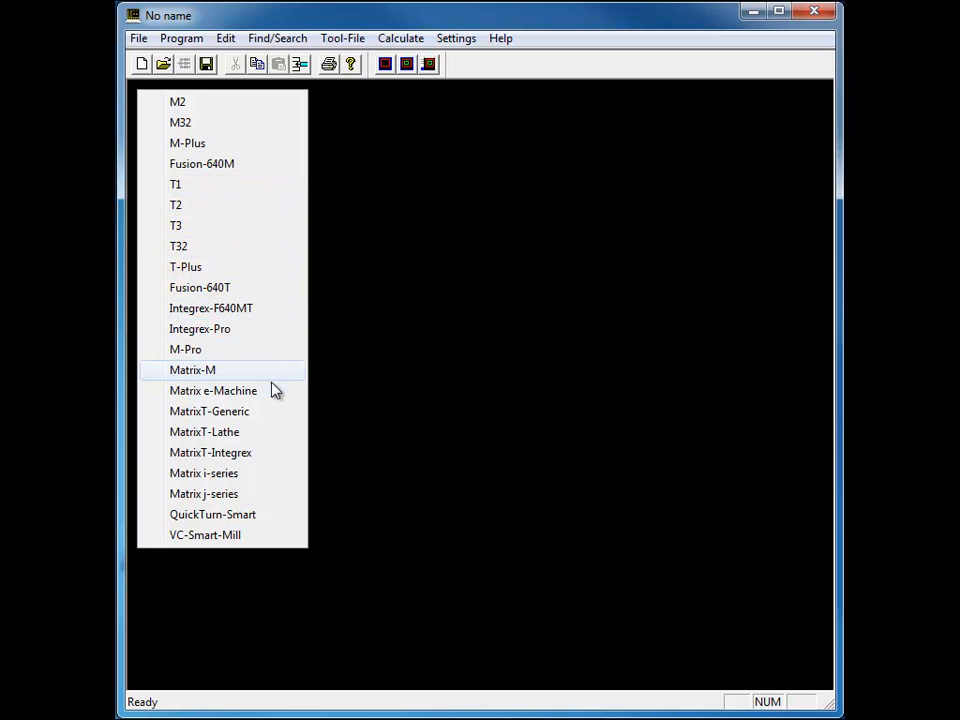
{"action": "mouse_move", "coordinate": [268, 536]}
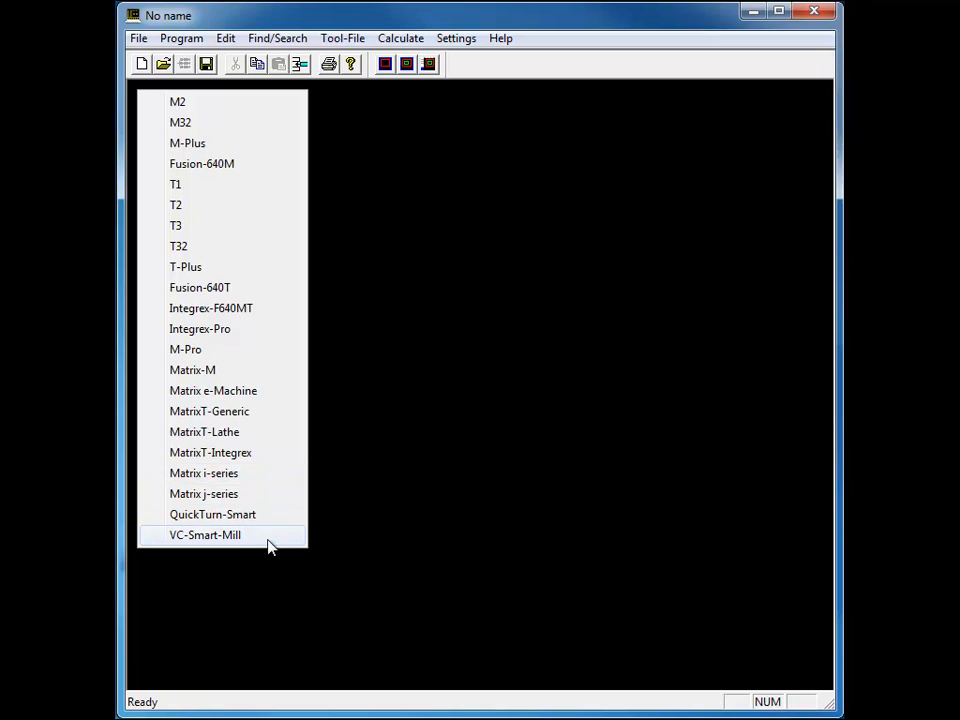
{"action": "mouse_move", "coordinate": [270, 514]}
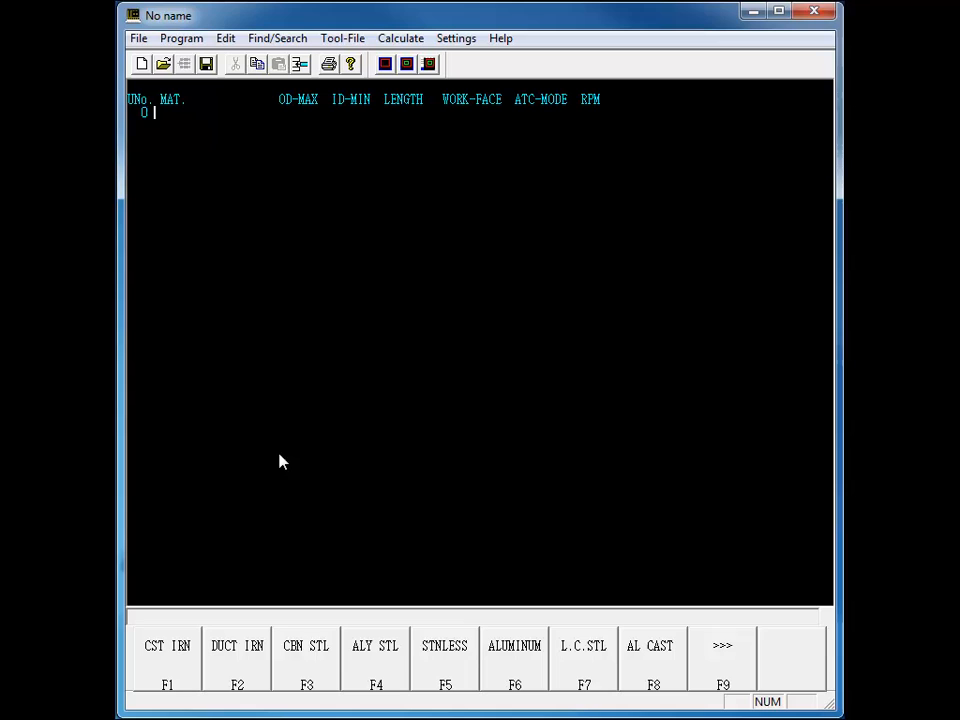
{"action": "mouse_move", "coordinate": [510, 662]}
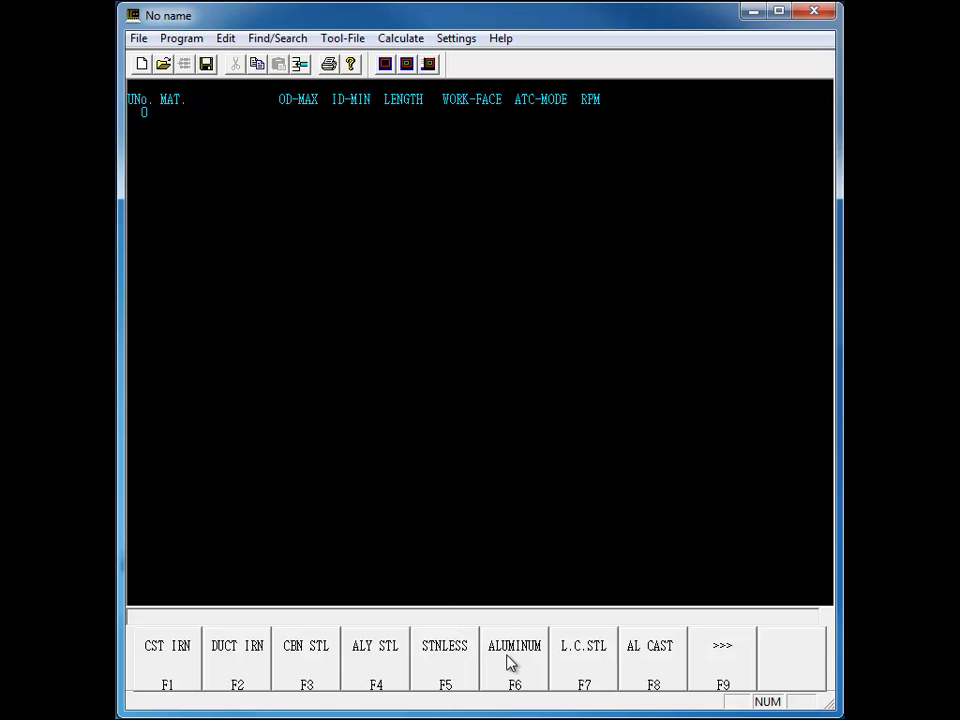
Set aluminium material with 1000 RPM limit, then begin a turning bar unit with its slant angle.
{"action": "left_click", "coordinate": [514, 644]}
{"action": "type", "text": "72"}
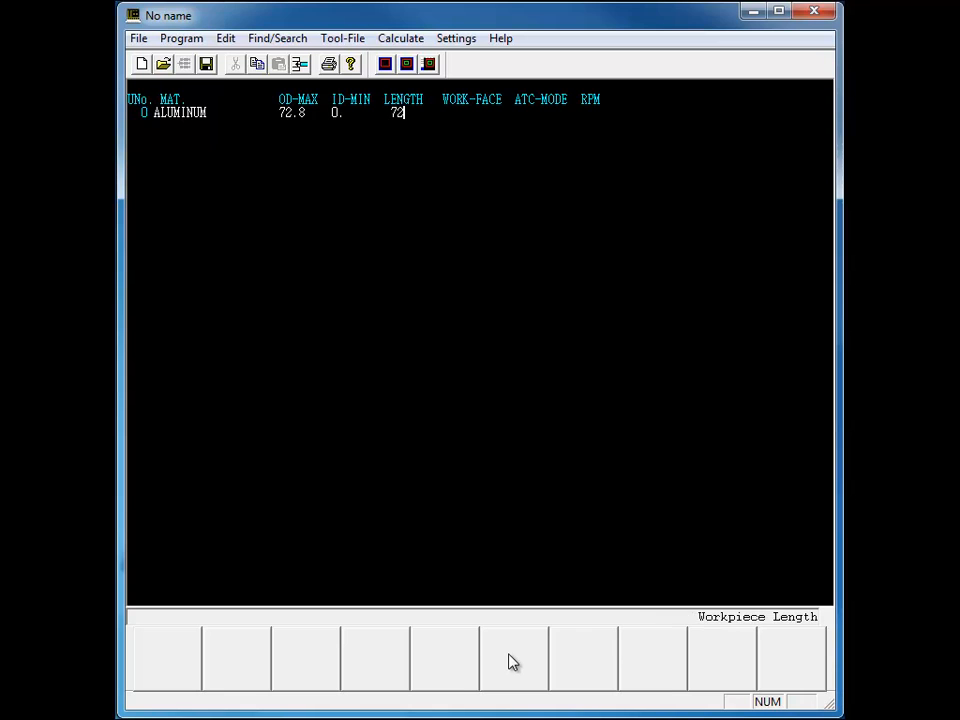
{"action": "type", "text": "100"}
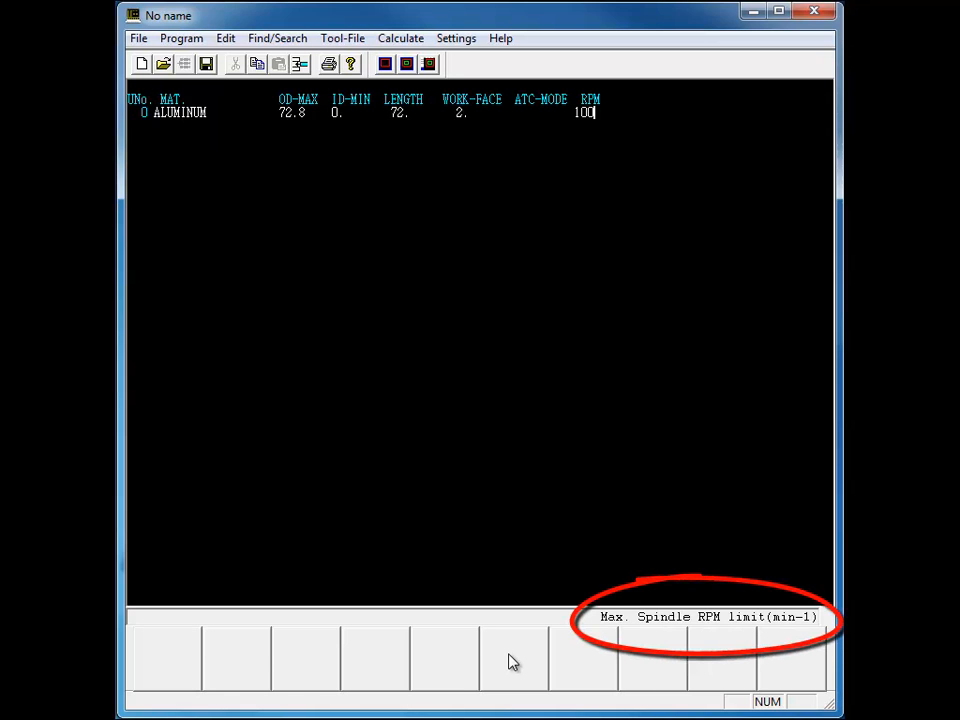
{"action": "key", "text": "Return"}
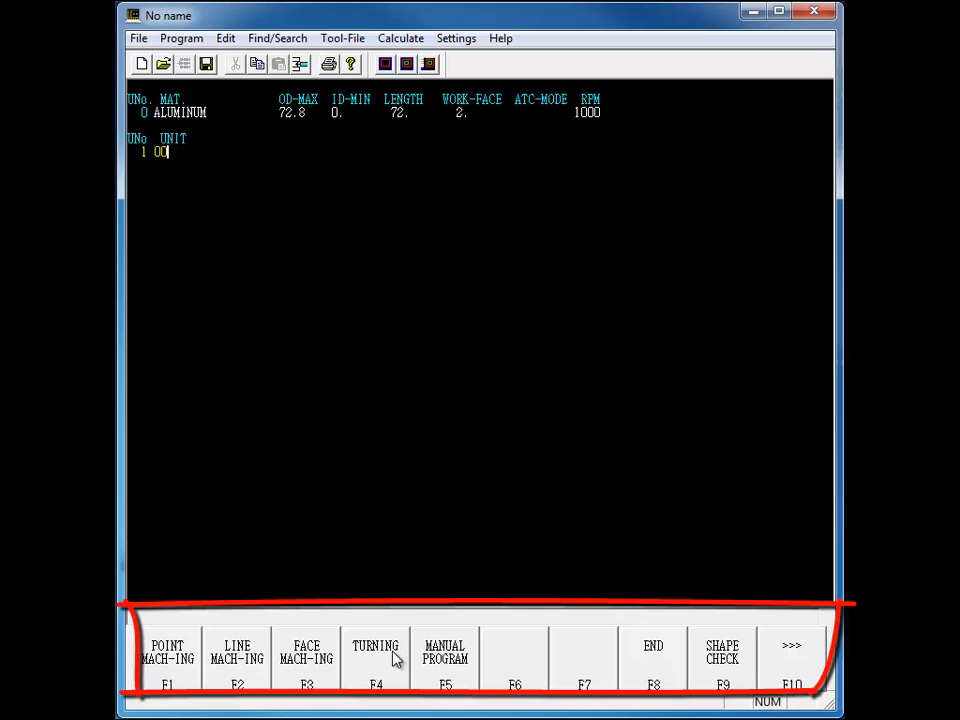
{"action": "left_click", "coordinate": [376, 652]}
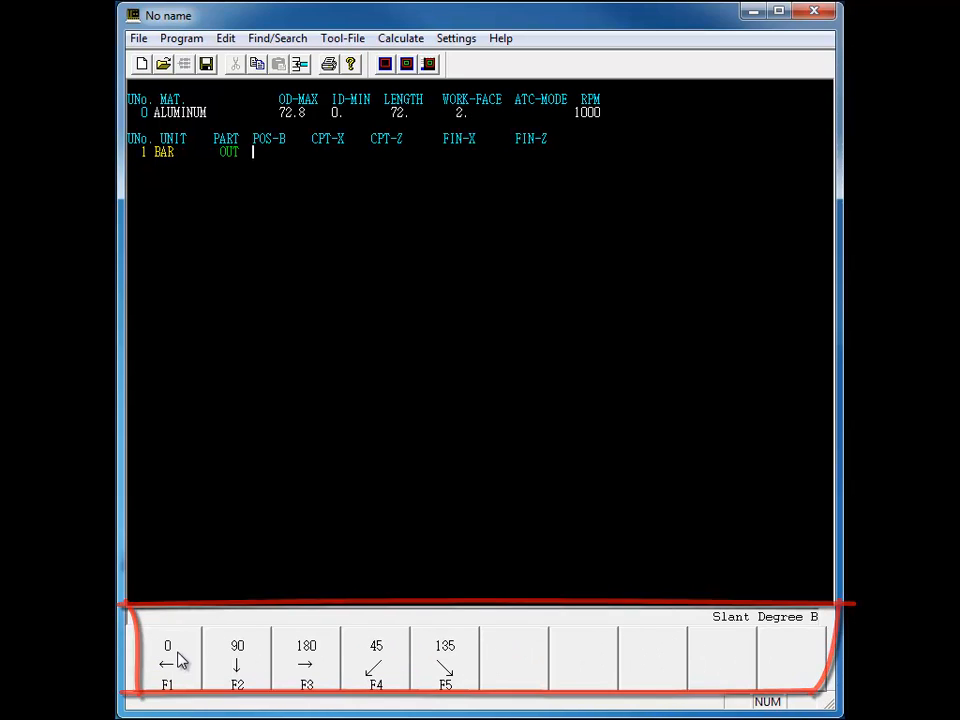
{"action": "left_click", "coordinate": [236, 660]}
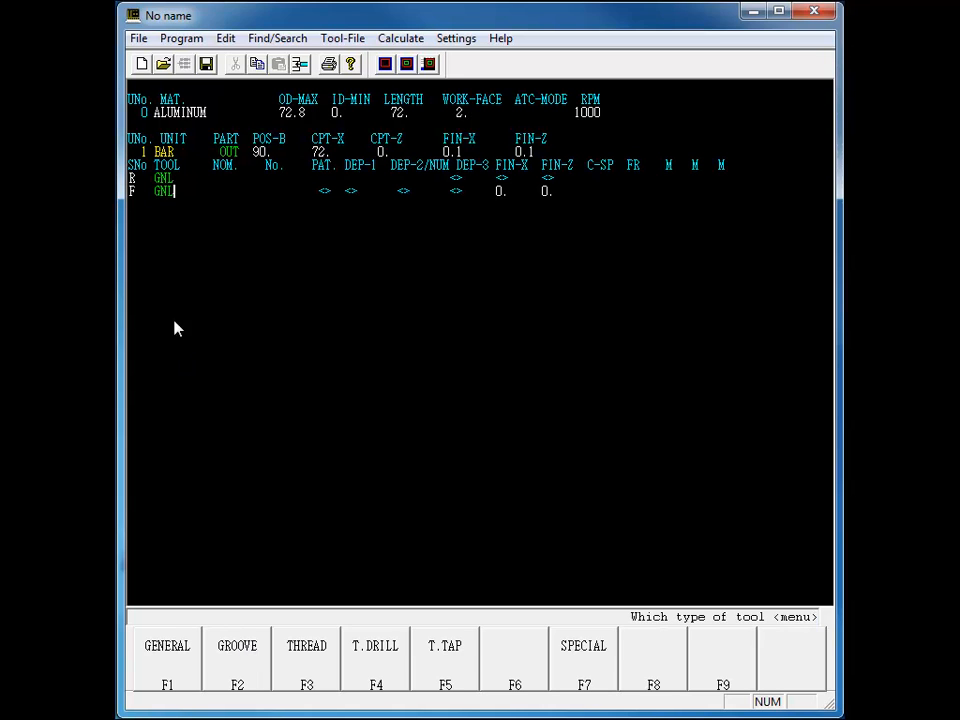
Assign the OUT 80.1 general roughing tool and a finishing tool to the bar unit's rows.
{"action": "left_click", "coordinate": [168, 656]}
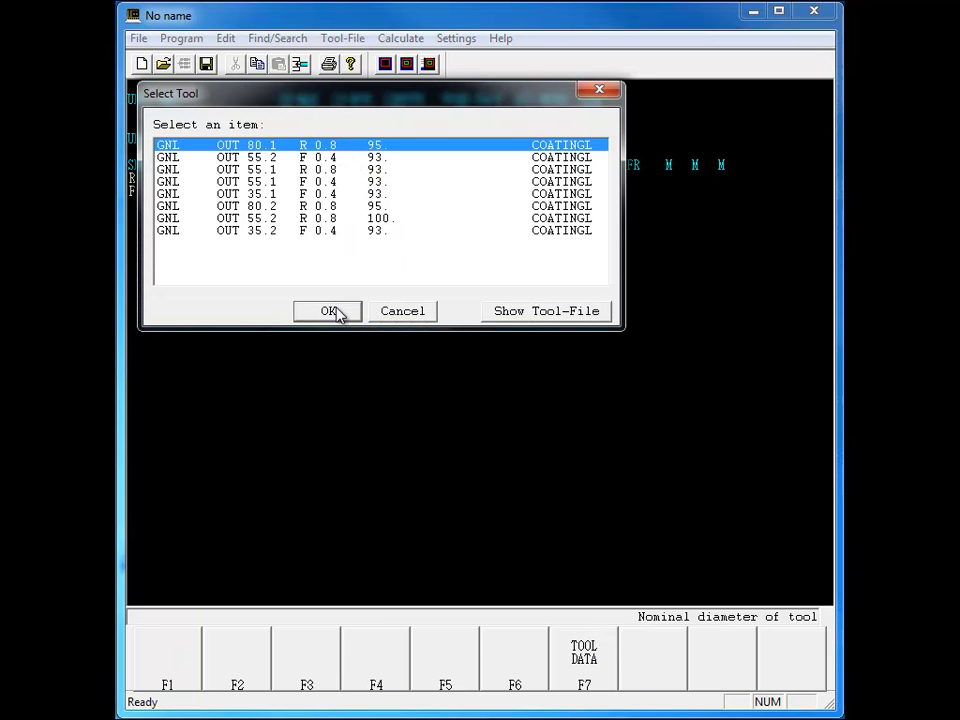
{"action": "left_click", "coordinate": [328, 312]}
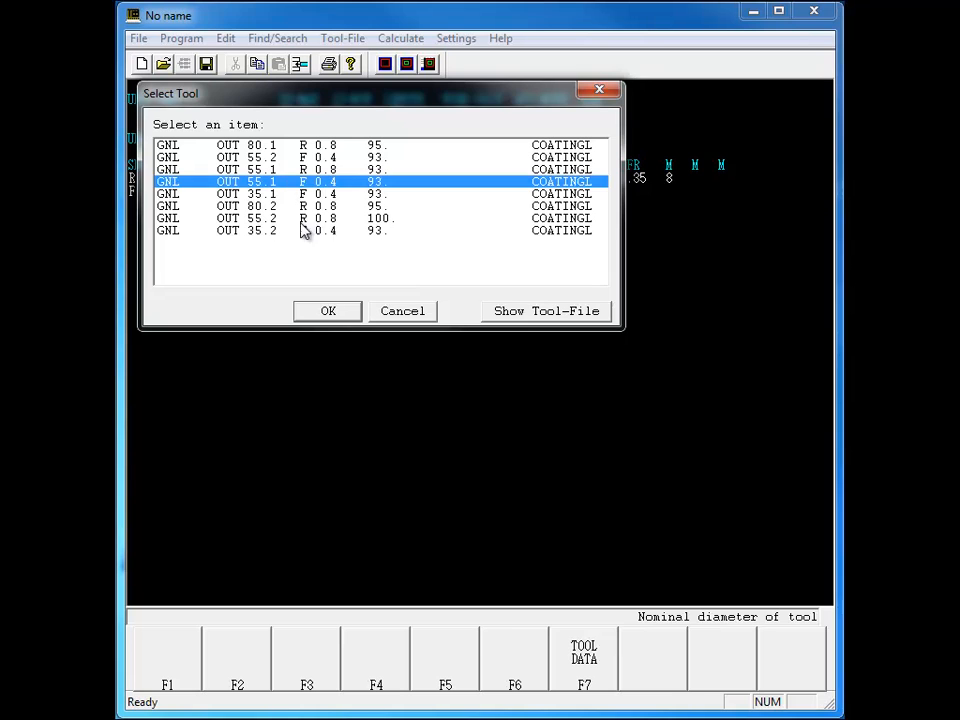
{"action": "left_click", "coordinate": [328, 310]}
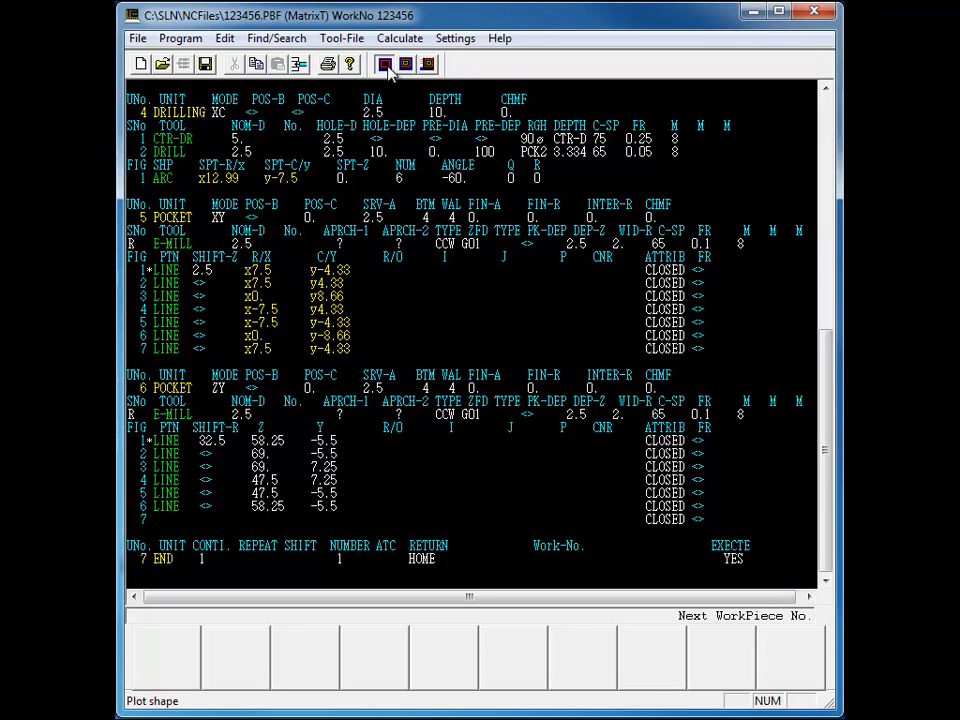
Plot the part shape of program 123456 to view its turned profile.
{"action": "left_click", "coordinate": [384, 62]}
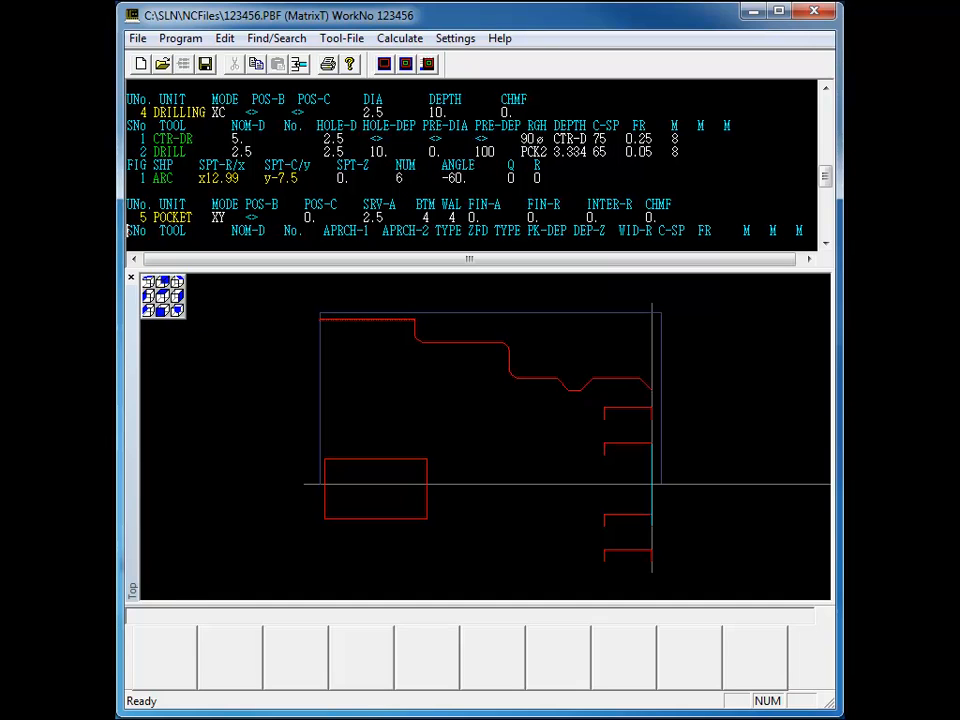
{"action": "left_click", "coordinate": [162, 296]}
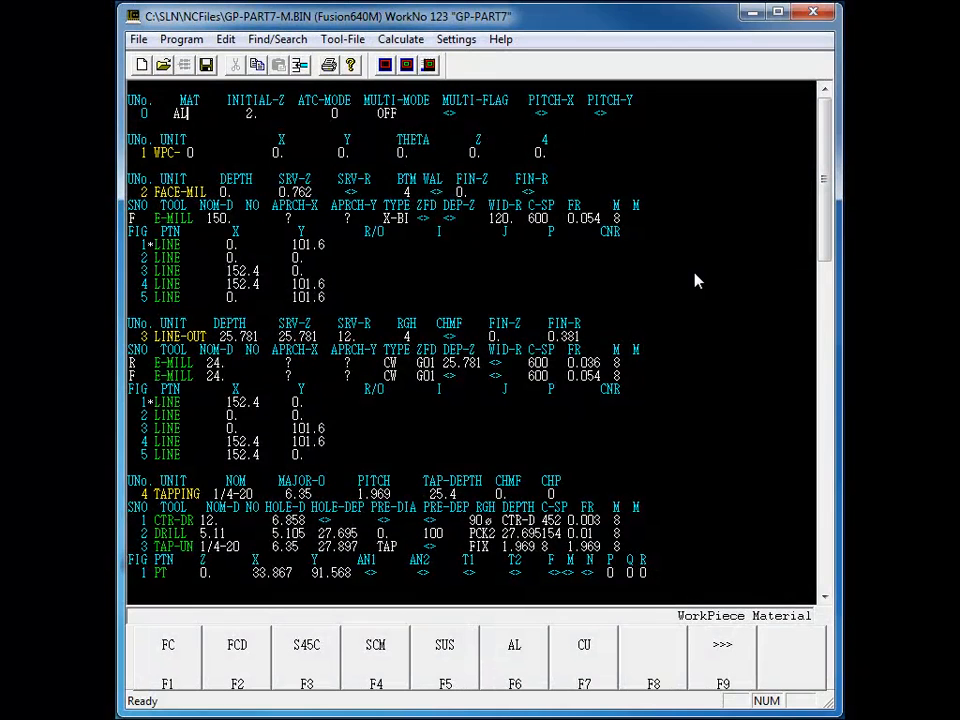
{"action": "mouse_move", "coordinate": [788, 194]}
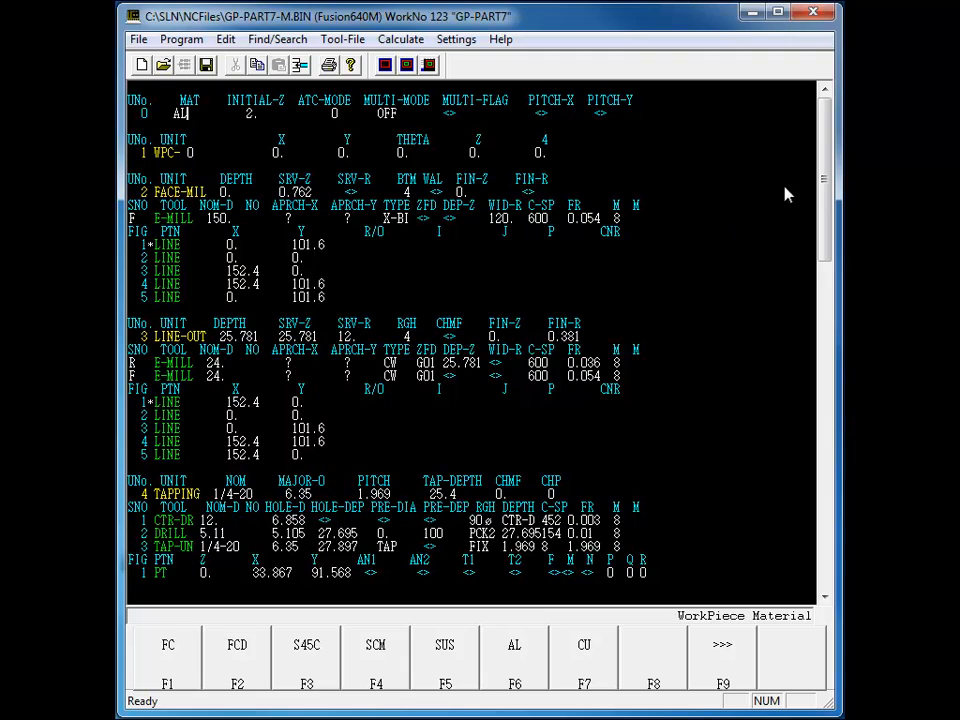
{"action": "scroll", "scroll_direction": "down", "scroll_amount": 3}
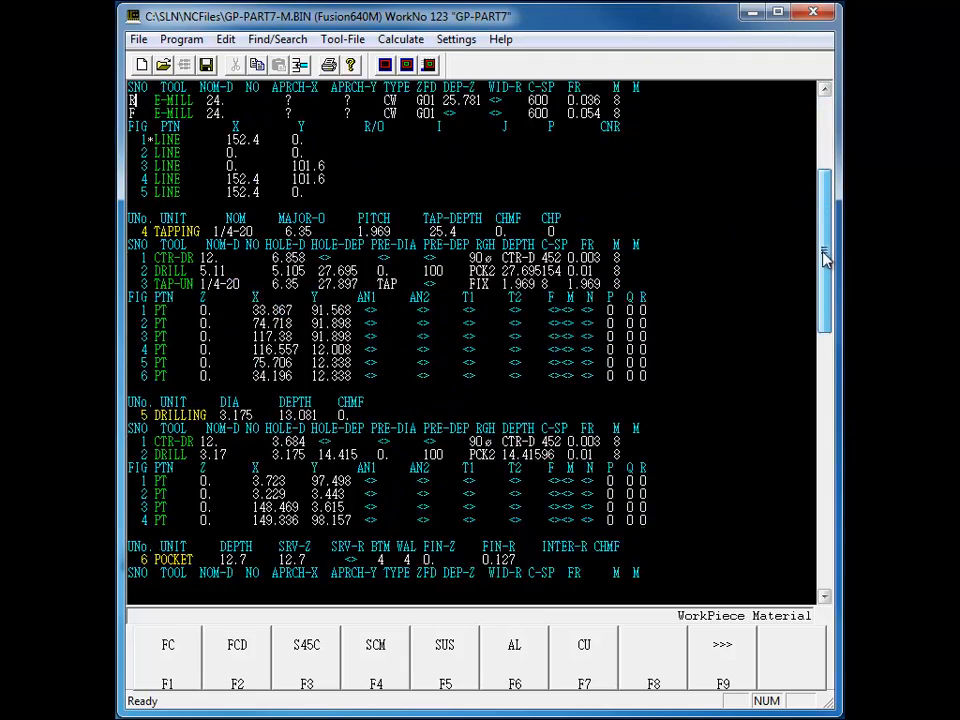
{"action": "scroll", "scroll_direction": "down", "scroll_amount": 3}
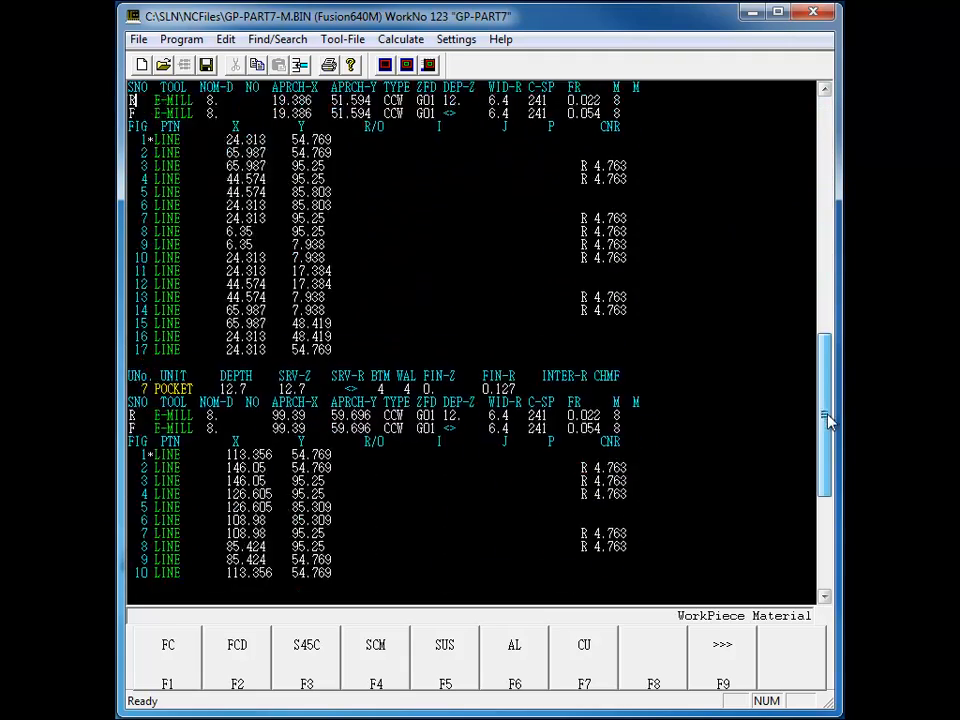
{"action": "scroll", "scroll_direction": "down", "scroll_amount": 3}
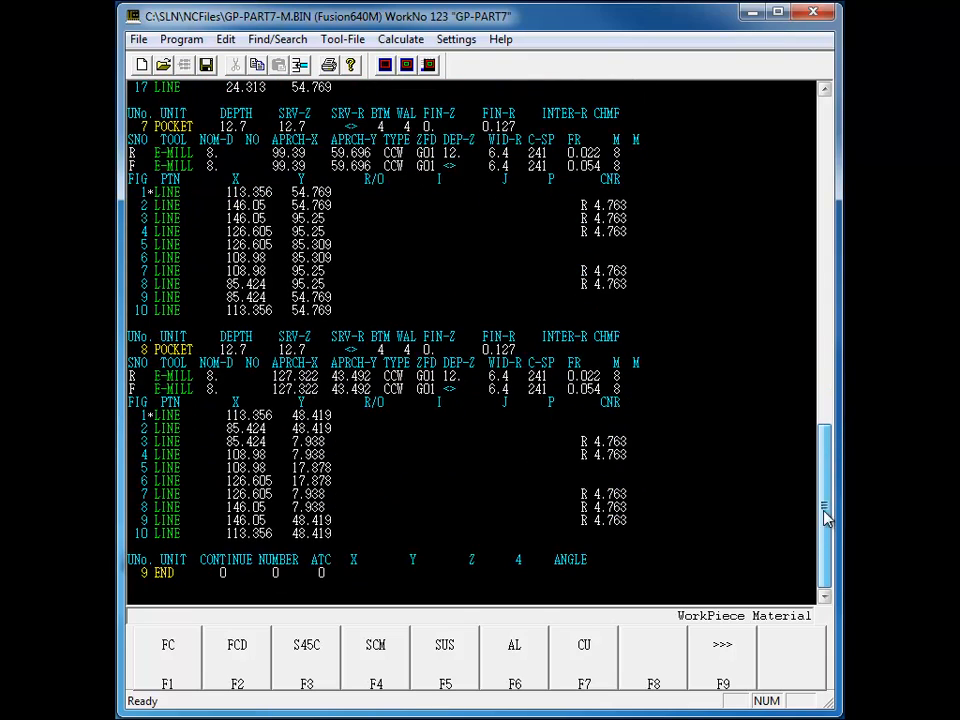
{"action": "scroll", "scroll_direction": "up", "scroll_amount": 3}
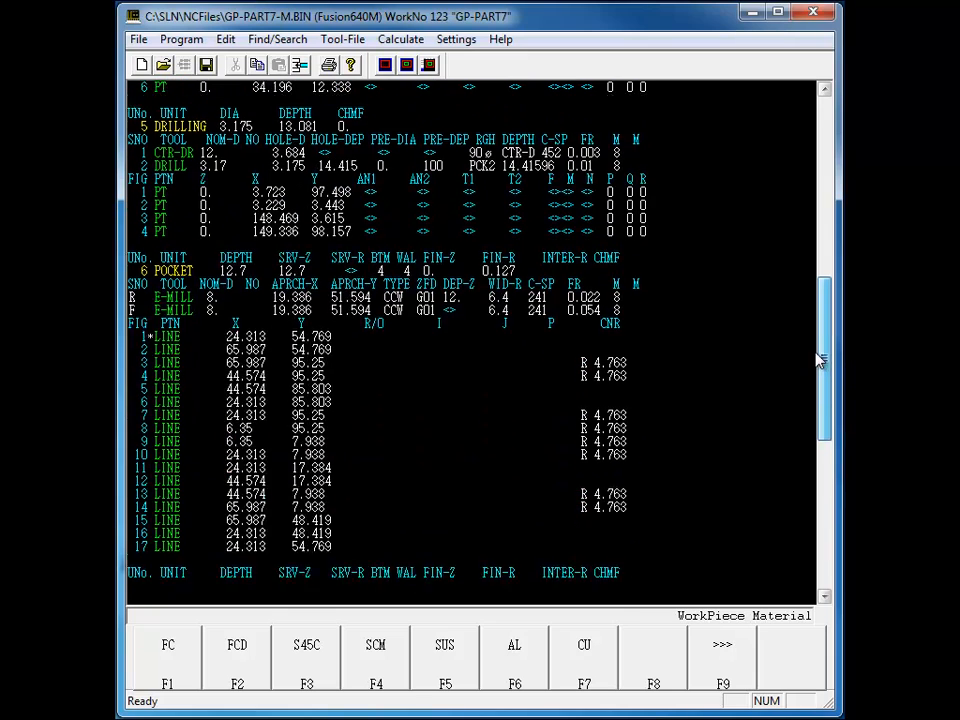
{"action": "scroll", "scroll_direction": "up", "scroll_amount": 3}
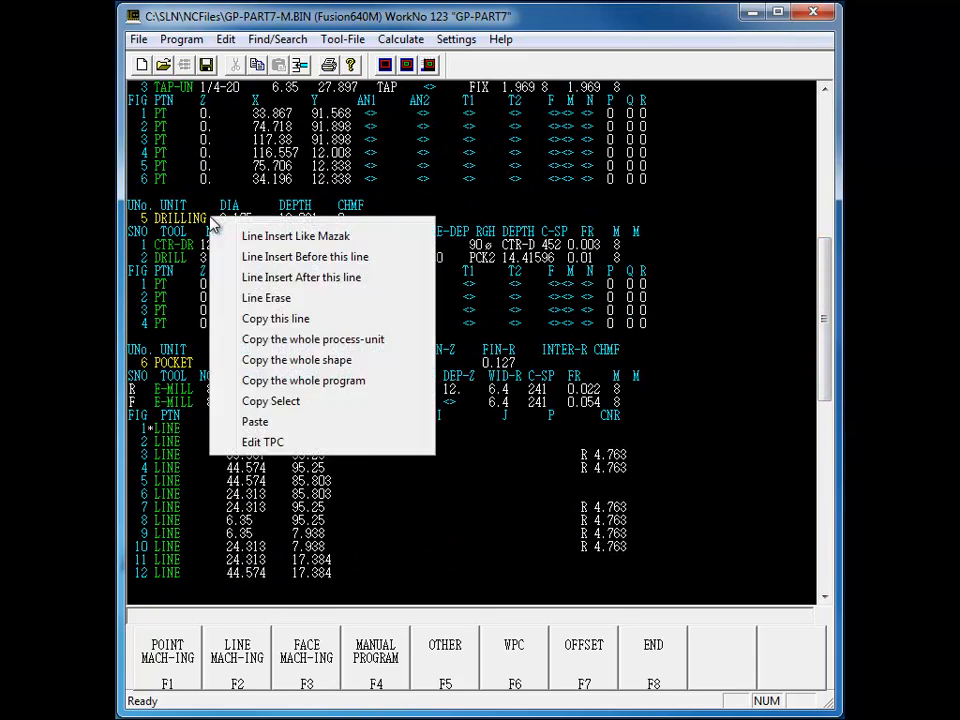
{"action": "mouse_move", "coordinate": [312, 340]}
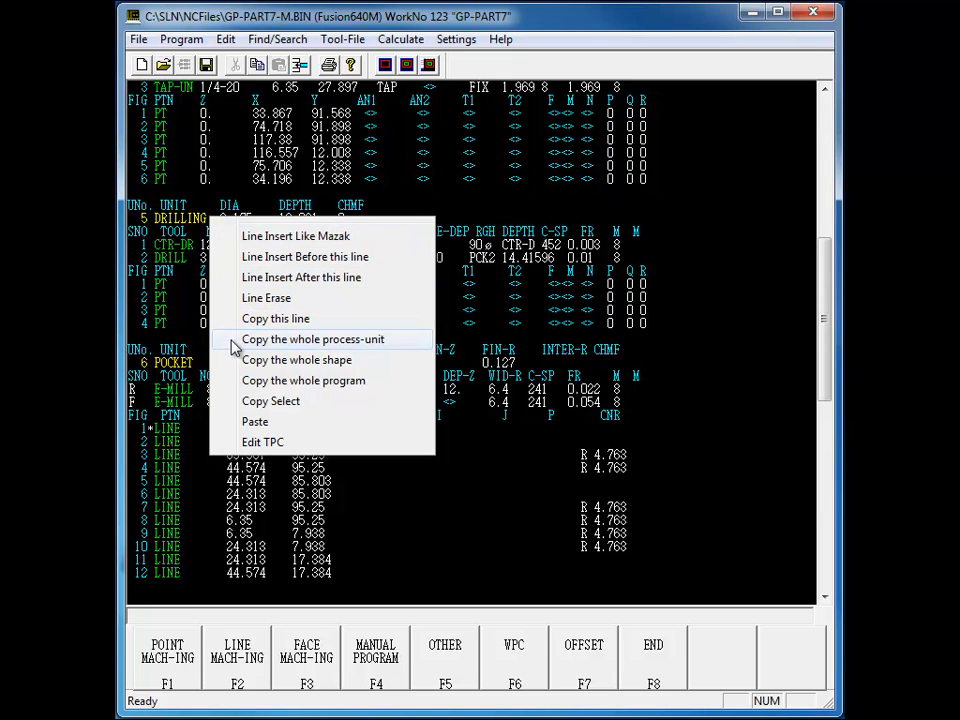
{"action": "mouse_move", "coordinate": [232, 420]}
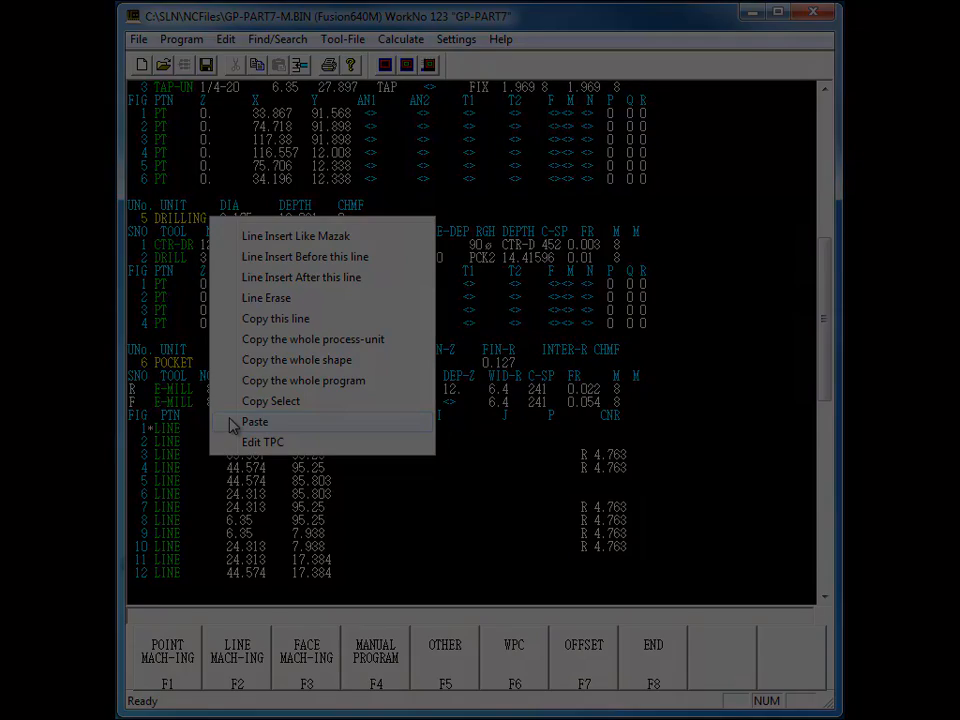
Paste the copied drilling process unit into the program.
{"action": "left_click", "coordinate": [274, 38]}
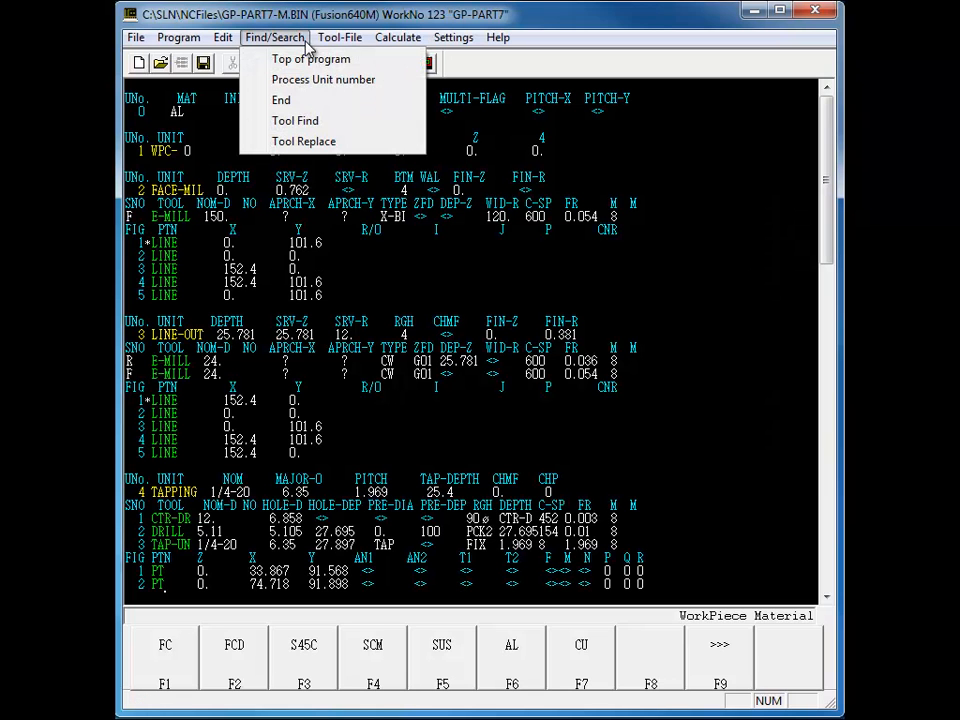
{"action": "mouse_move", "coordinate": [336, 100]}
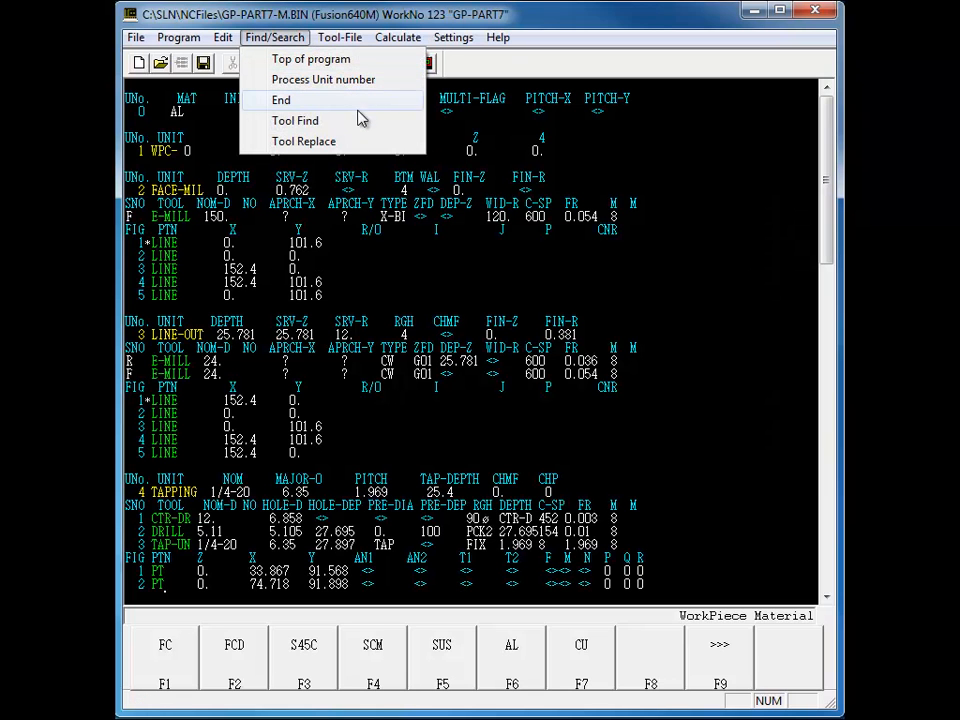
Search the program for the diameter 8 end mill via Tool Find.
{"action": "left_click", "coordinate": [296, 120]}
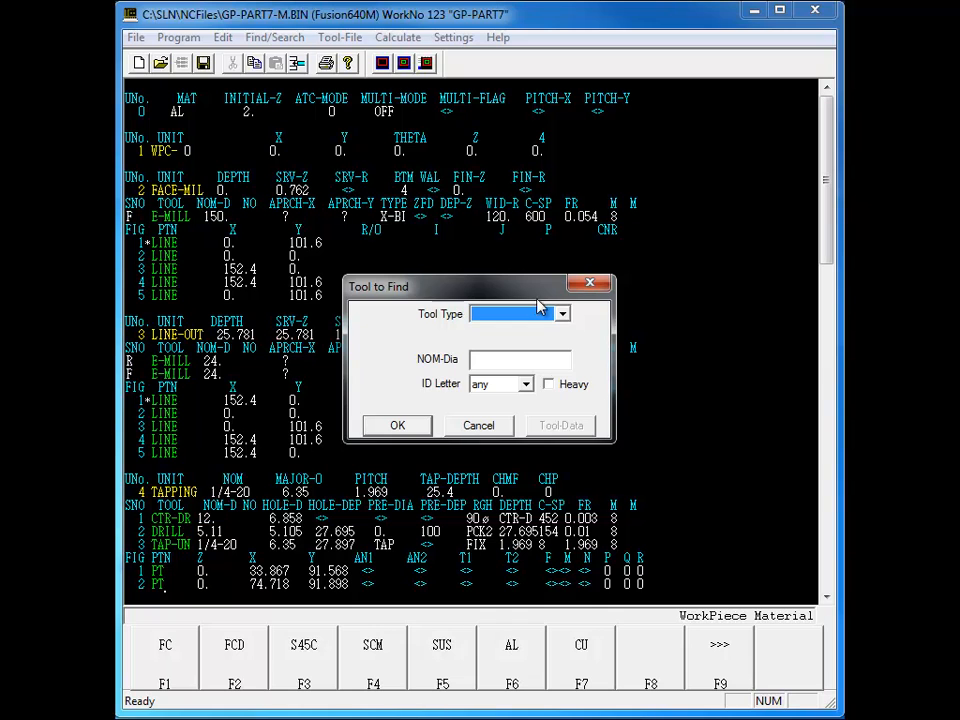
{"action": "left_click", "coordinate": [562, 312]}
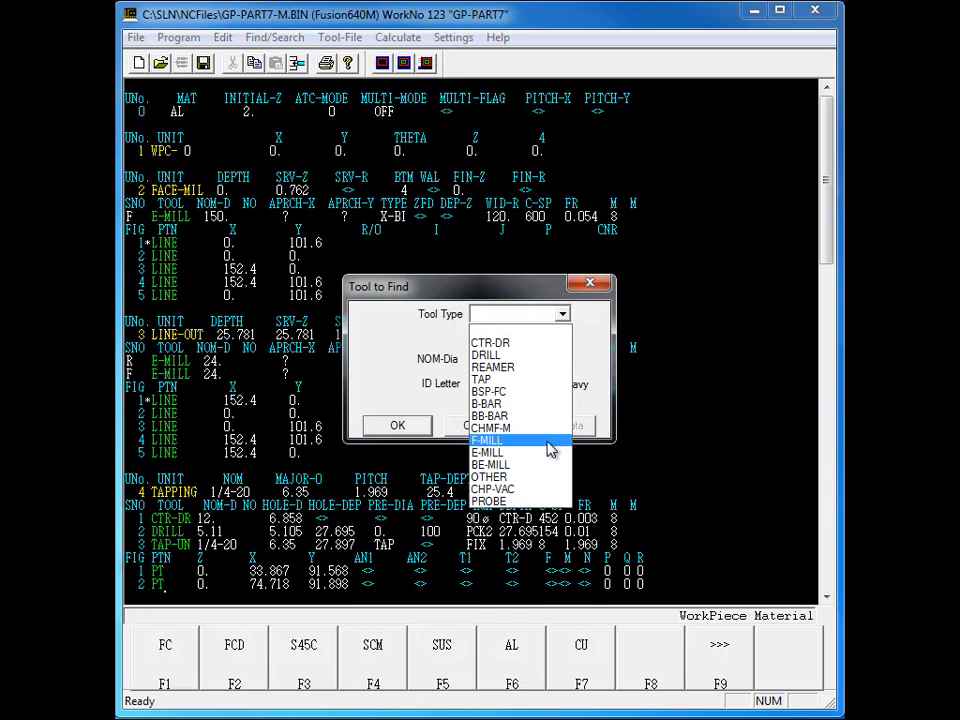
{"action": "left_click", "coordinate": [488, 452]}
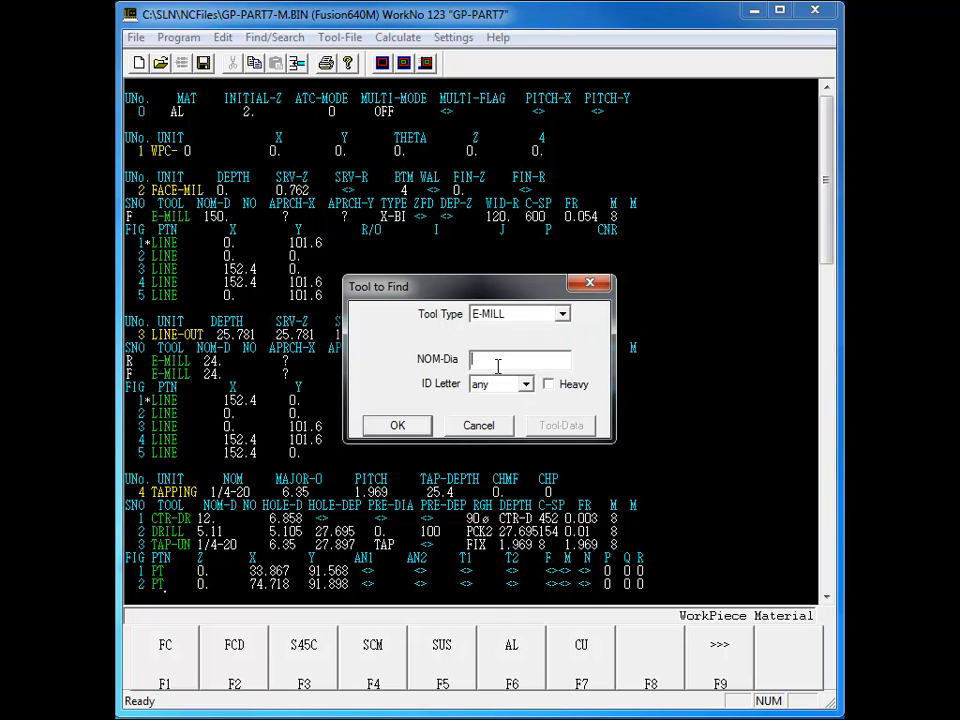
{"action": "type", "text": "8"}
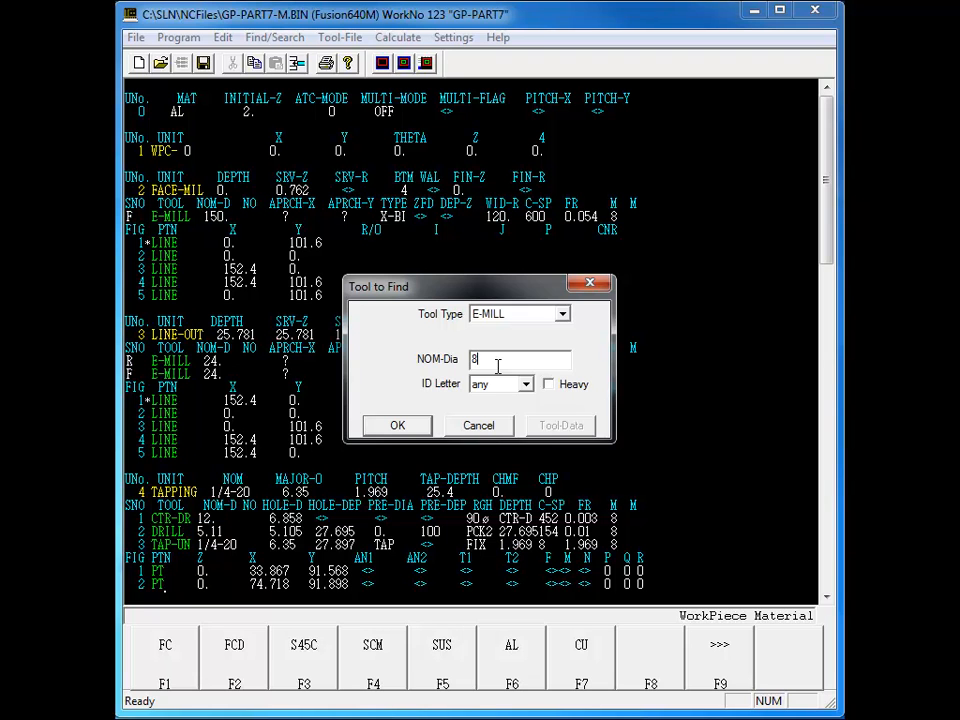
{"action": "left_click", "coordinate": [396, 424]}
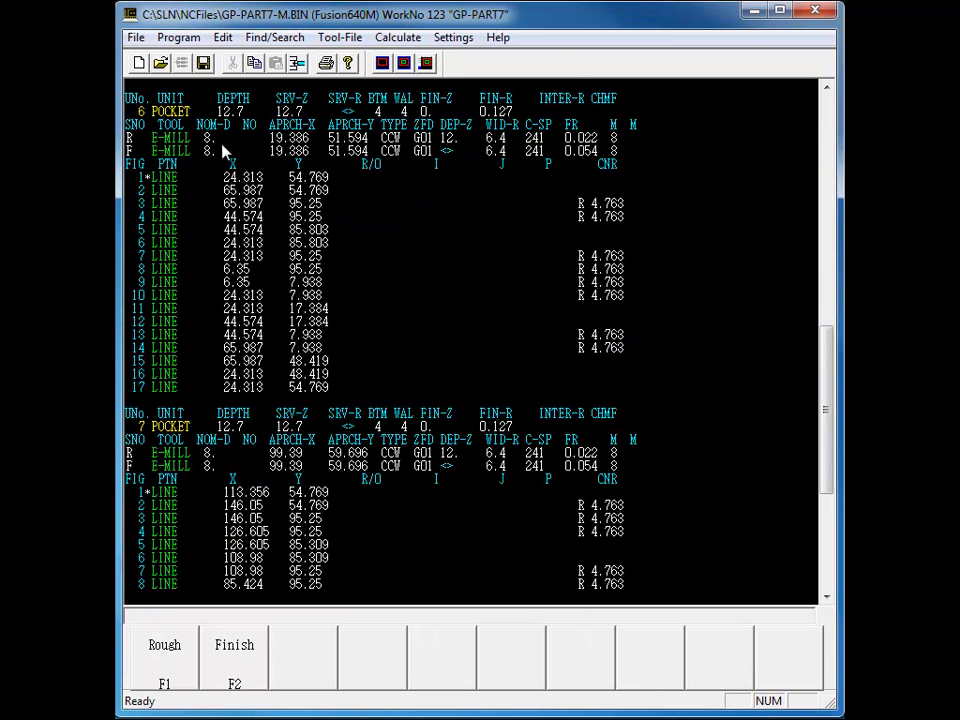
Replace the found end mills with diameter 10 end mills, acknowledging six replacements.
{"action": "left_click", "coordinate": [274, 36]}
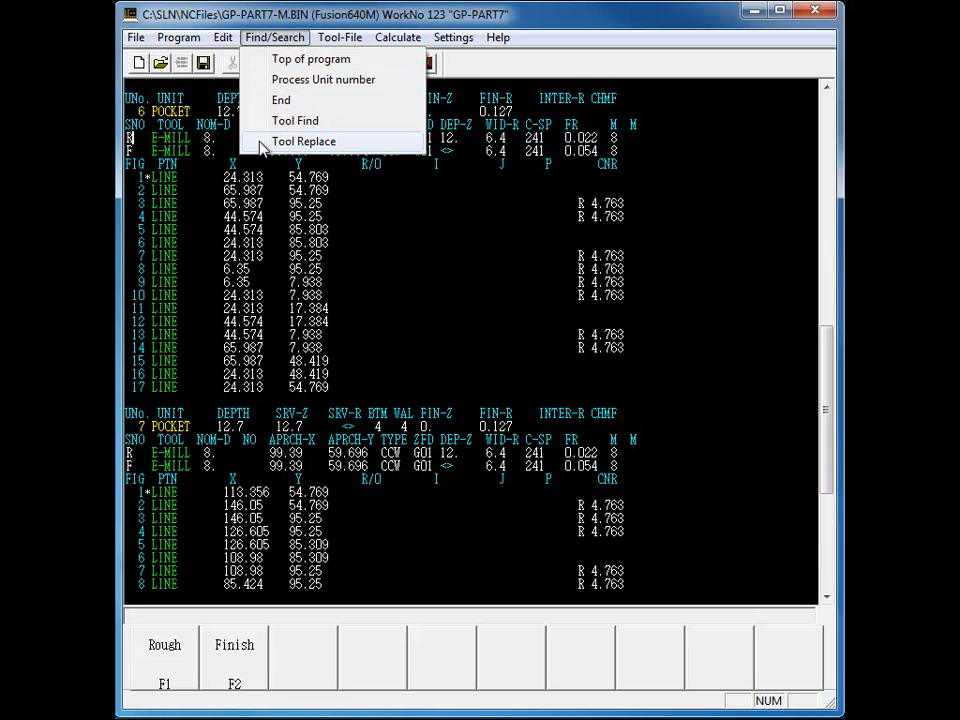
{"action": "left_click", "coordinate": [296, 120]}
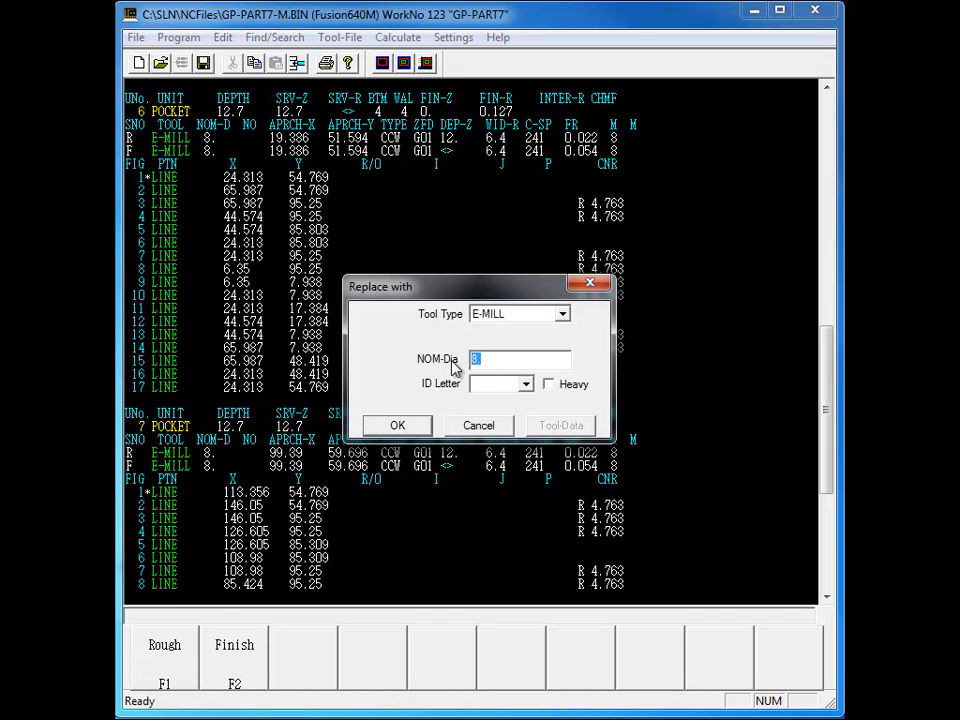
{"action": "left_click", "coordinate": [528, 384]}
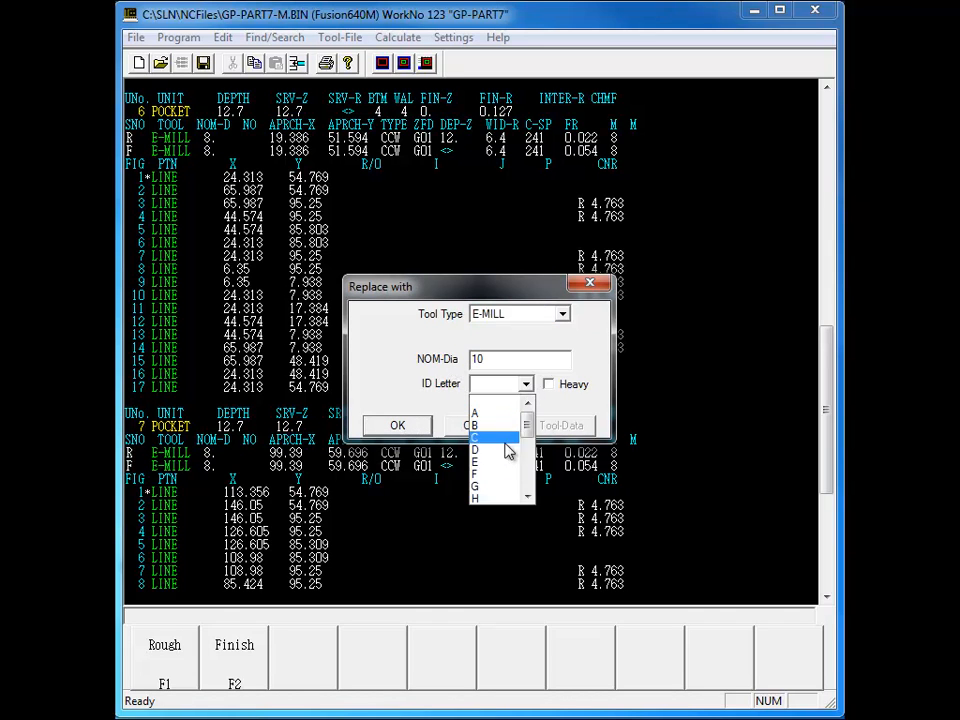
{"action": "left_click", "coordinate": [396, 424]}
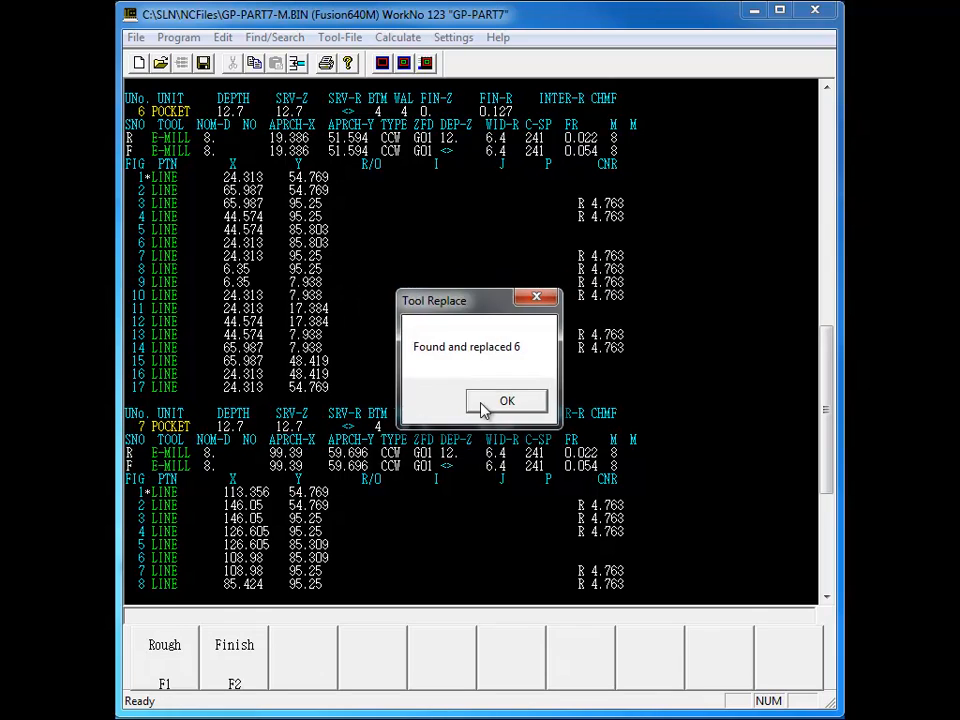
{"action": "left_click", "coordinate": [506, 400]}
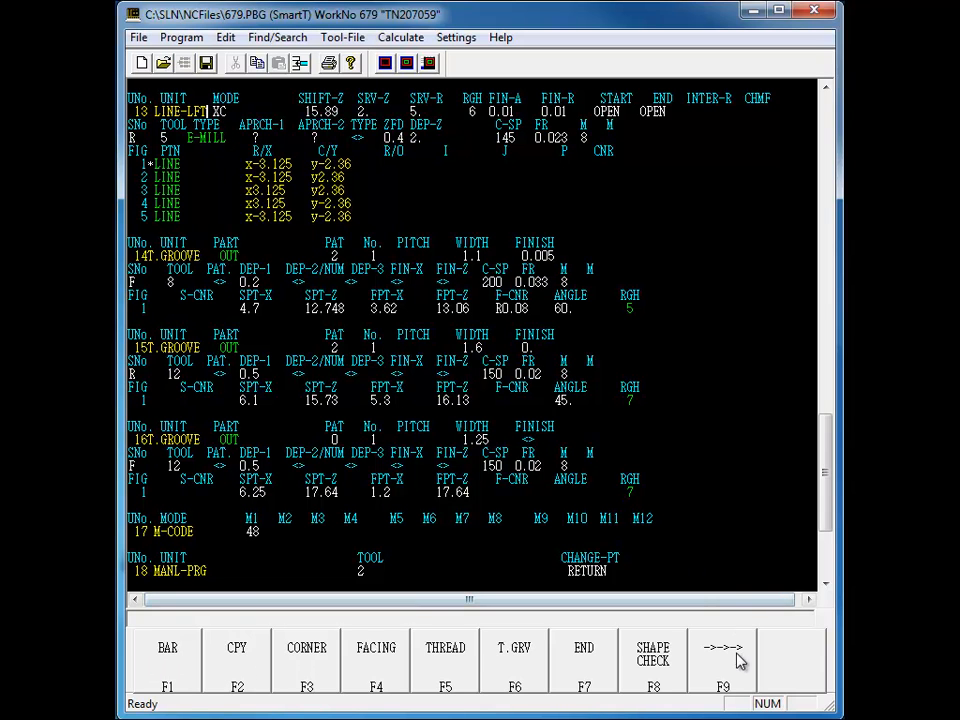
Page through the unit softkeys and make unit 13 an outside line (LINE OUT) unit.
{"action": "left_click", "coordinate": [722, 656]}
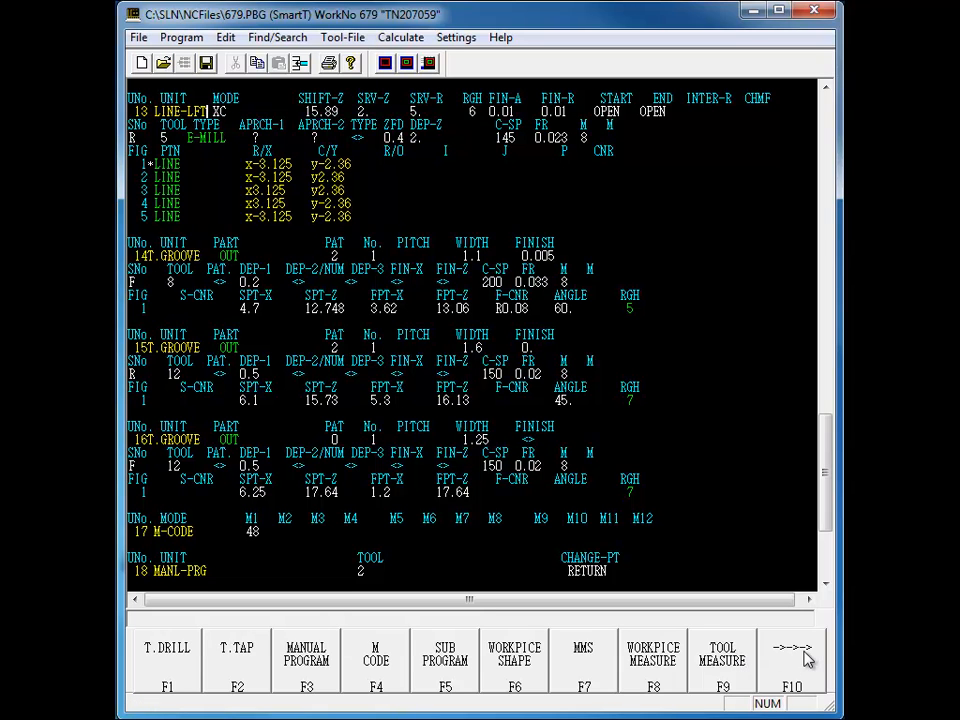
{"action": "left_click", "coordinate": [792, 650]}
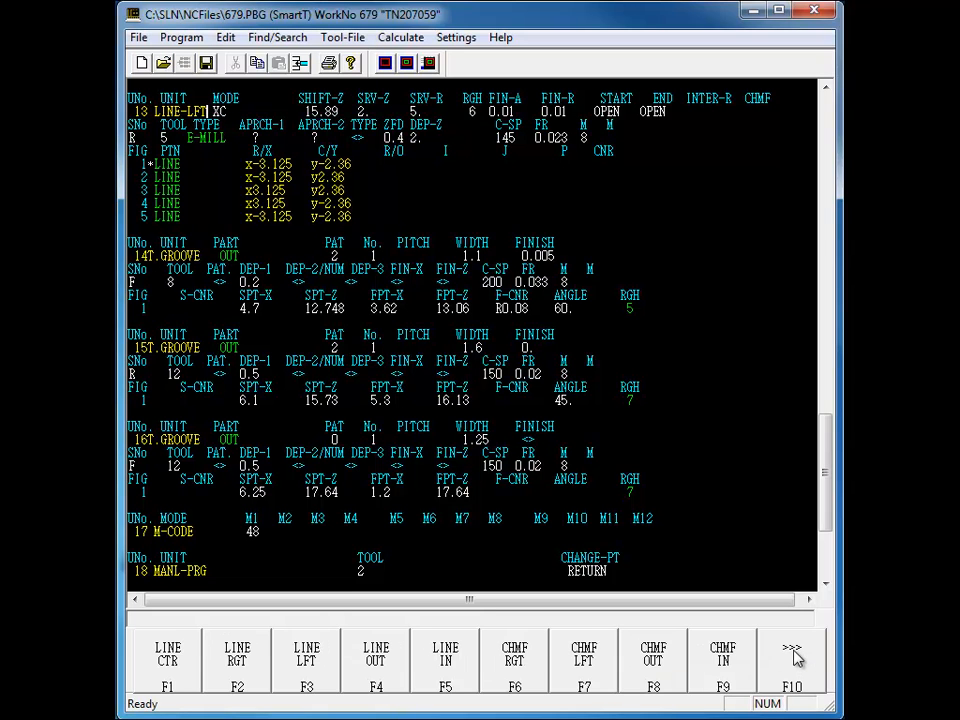
{"action": "mouse_move", "coordinate": [384, 660]}
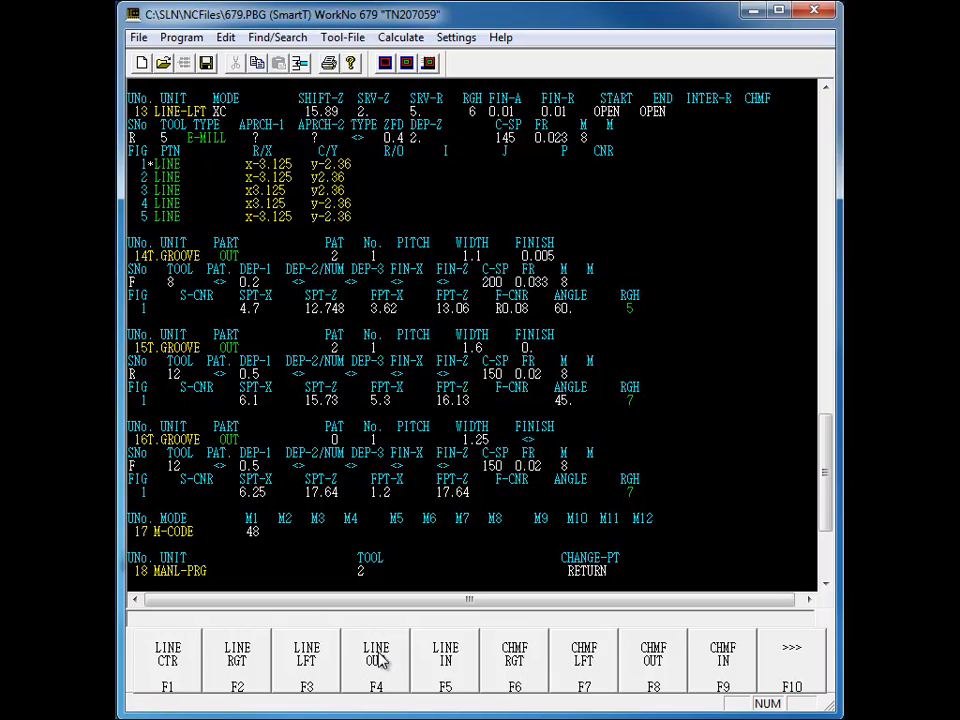
{"action": "left_click", "coordinate": [376, 660]}
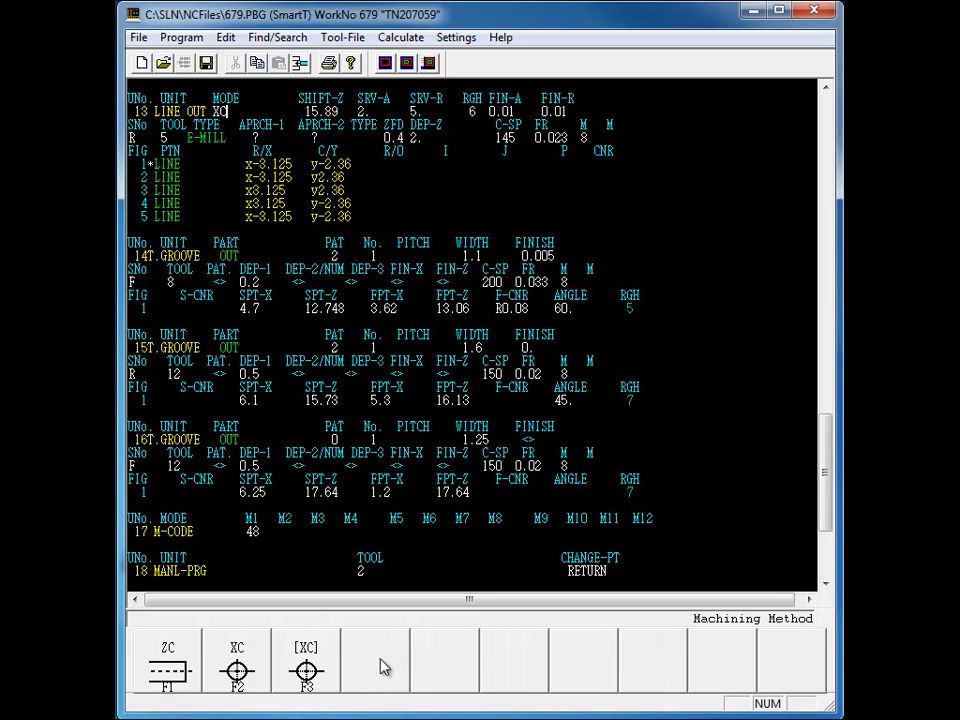
{"action": "mouse_move", "coordinate": [248, 164]}
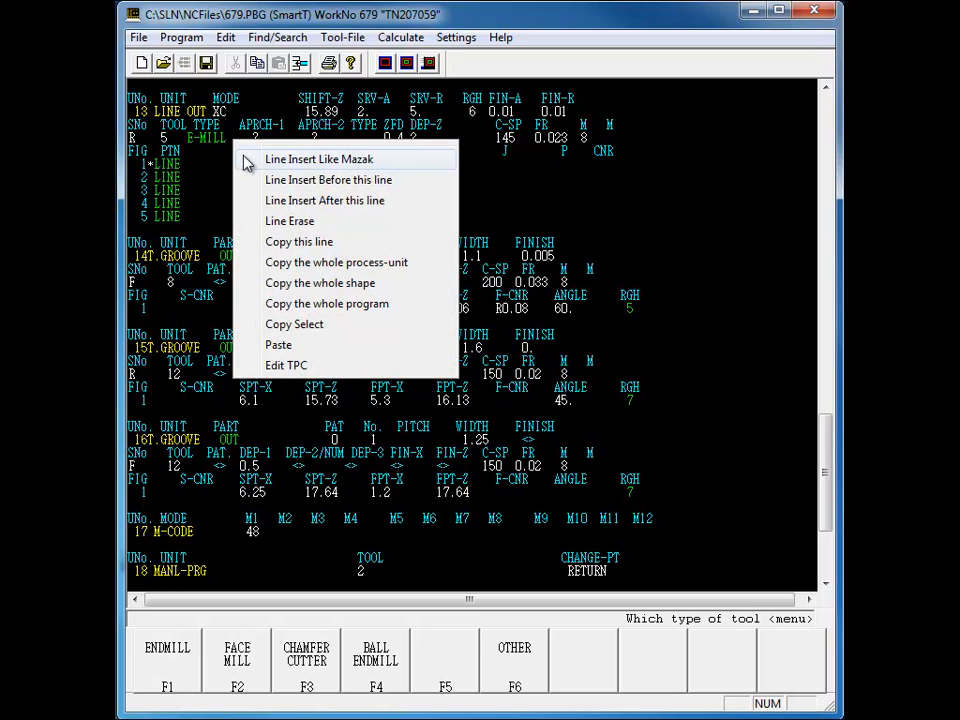
{"action": "mouse_move", "coordinate": [258, 192]}
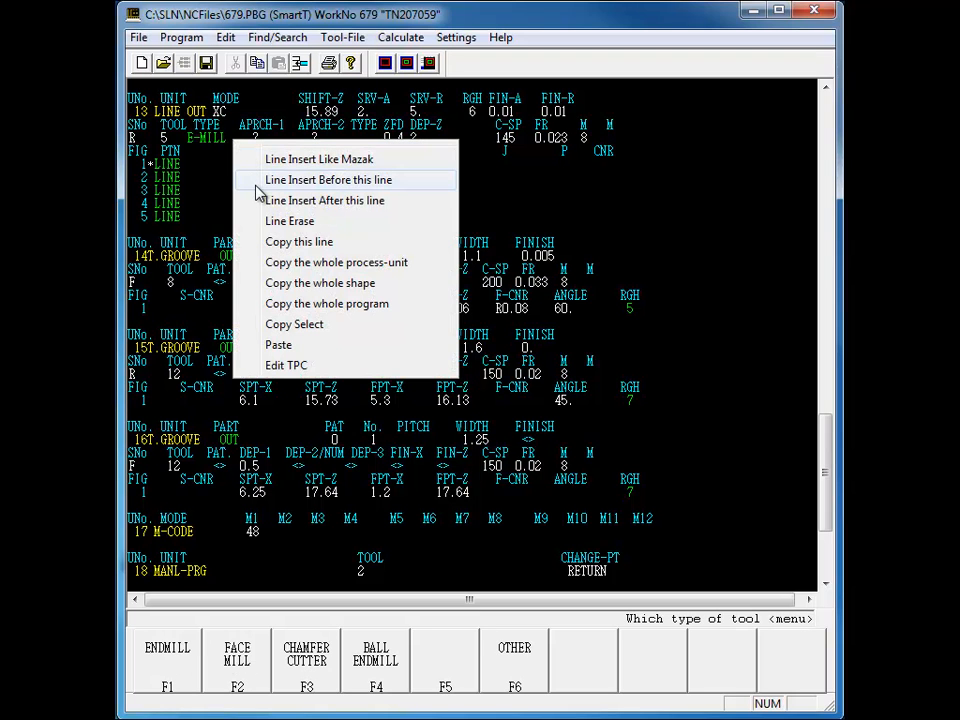
{"action": "mouse_move", "coordinate": [258, 210]}
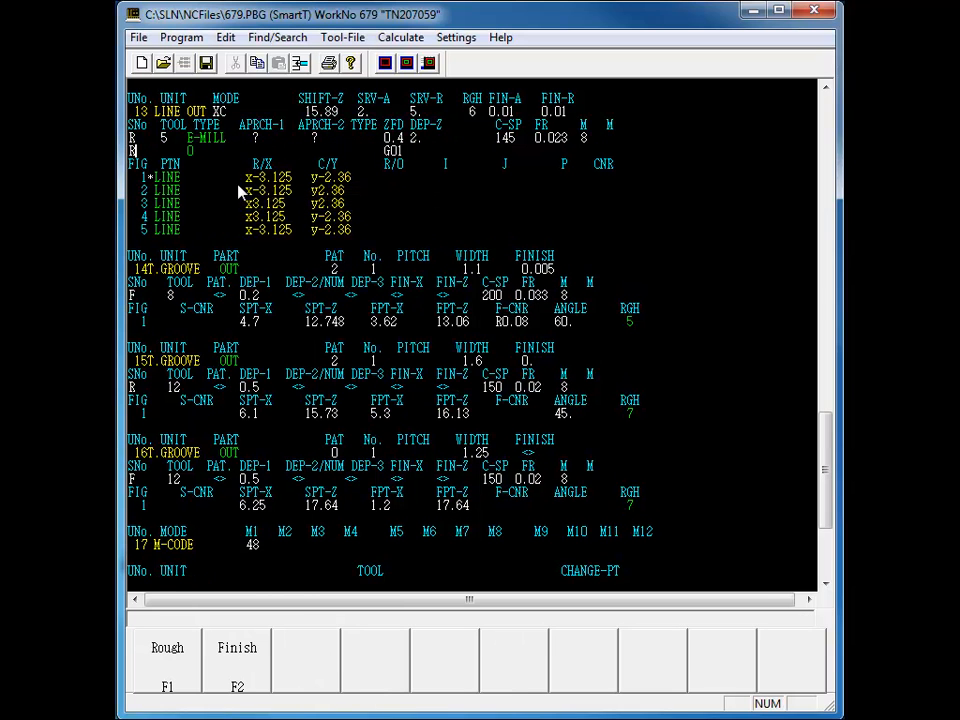
{"action": "mouse_move", "coordinate": [224, 502]}
{"action": "type", "text": "7"}
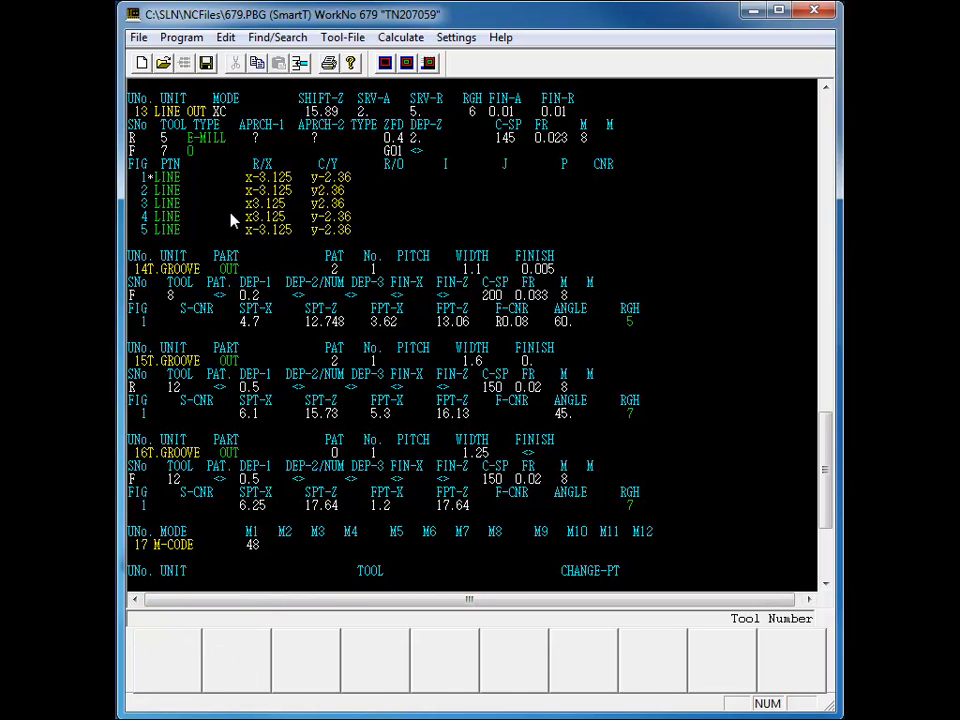
Set the tool for the new finishing sequence line in unit 13.
{"action": "left_click", "coordinate": [170, 138]}
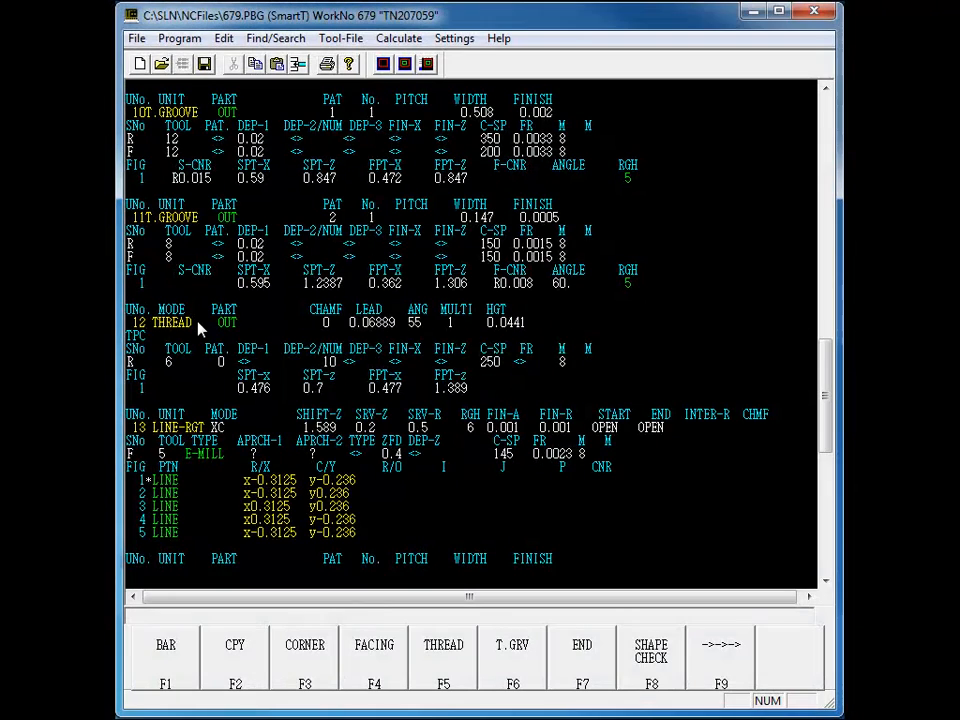
Copy the whole THREAD process unit from its line options and paste it after.
{"action": "right_click", "coordinate": [200, 330]}
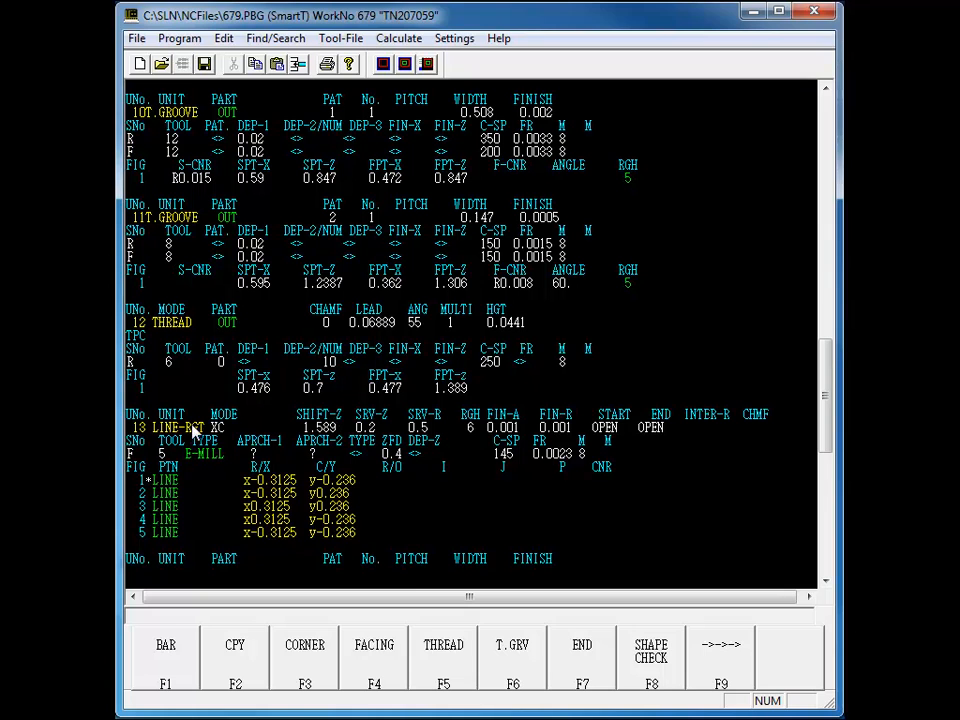
{"action": "scroll", "scroll_direction": "down", "scroll_amount": 3}
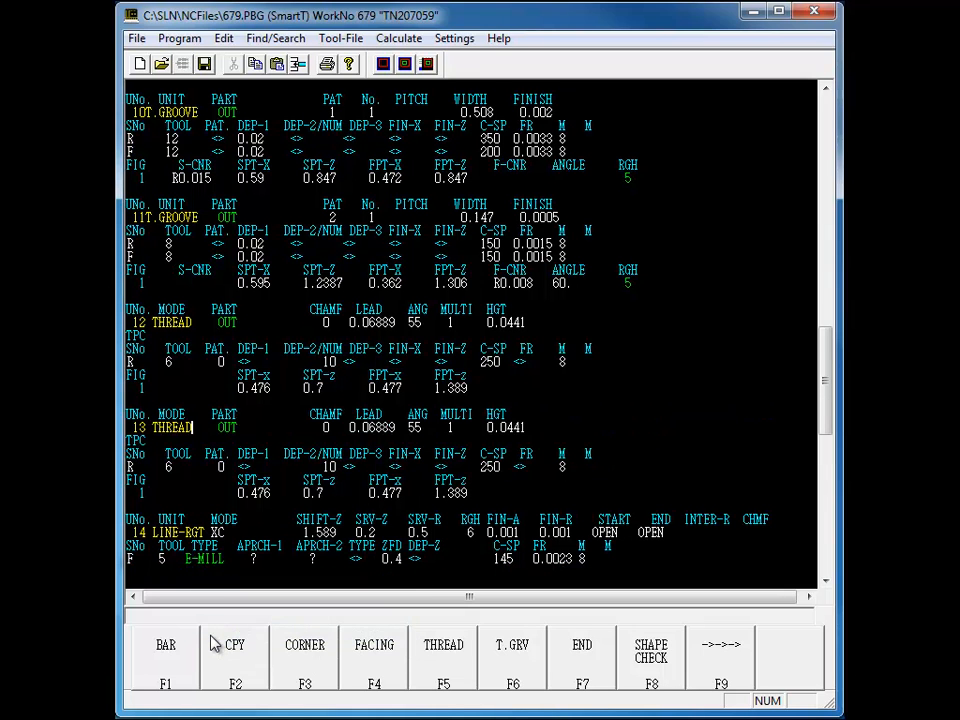
{"action": "mouse_move", "coordinate": [684, 700]}
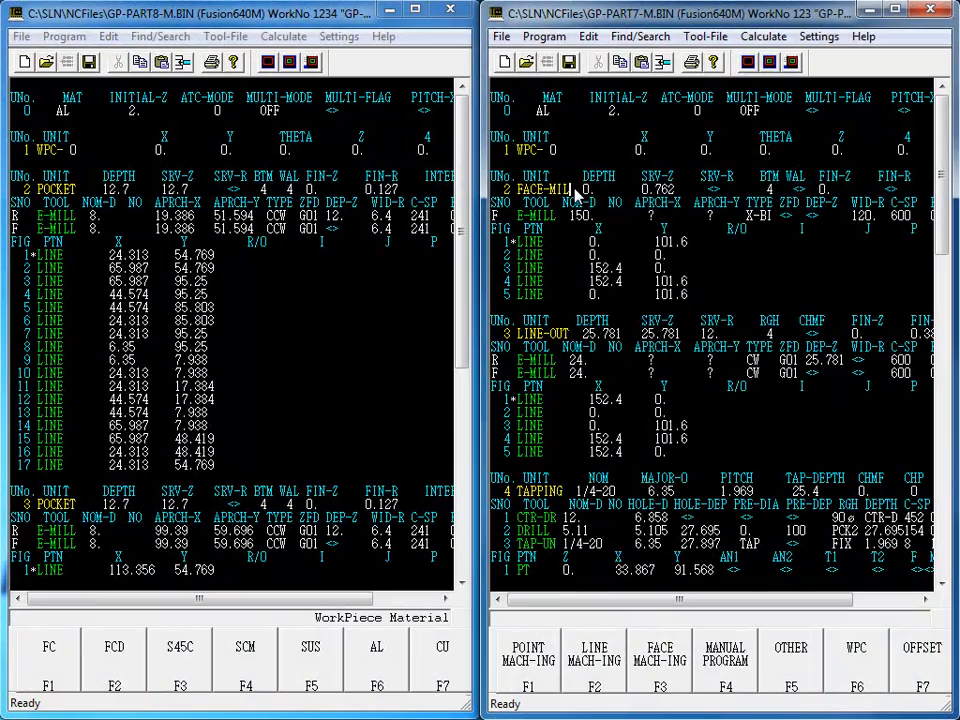
Choose Copy Select on a line in the GP-PART7 window to begin range copying.
{"action": "right_click", "coordinate": [576, 190]}
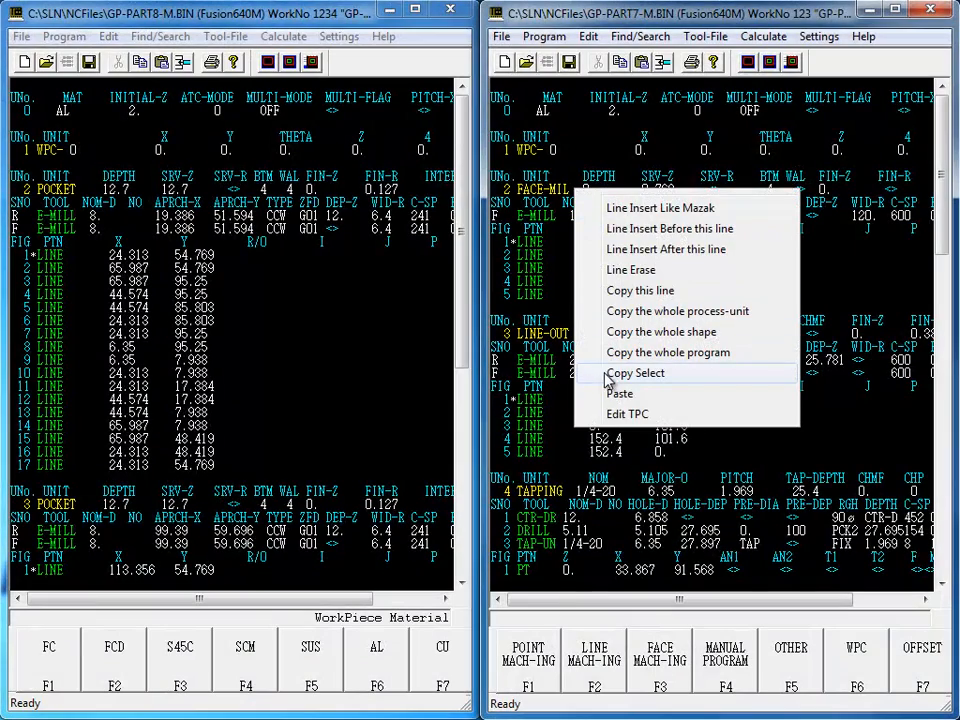
{"action": "left_click", "coordinate": [636, 372]}
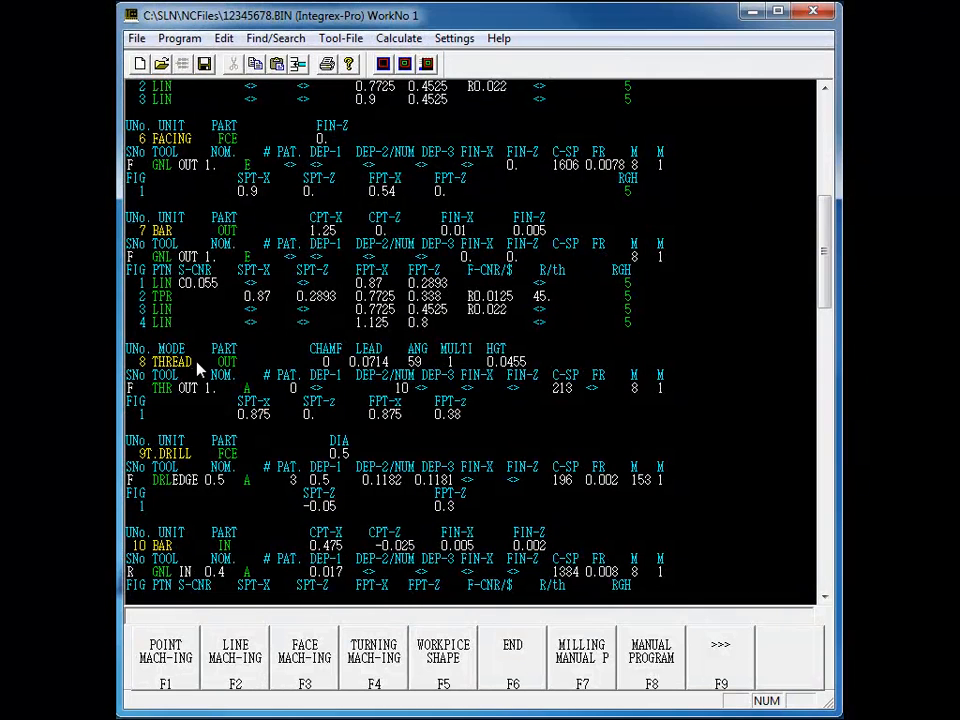
Set the 8 THREAD unit's TPC values U7 0.08, U39 0.005 and K19 5, and save.
{"action": "right_click", "coordinate": [200, 364]}
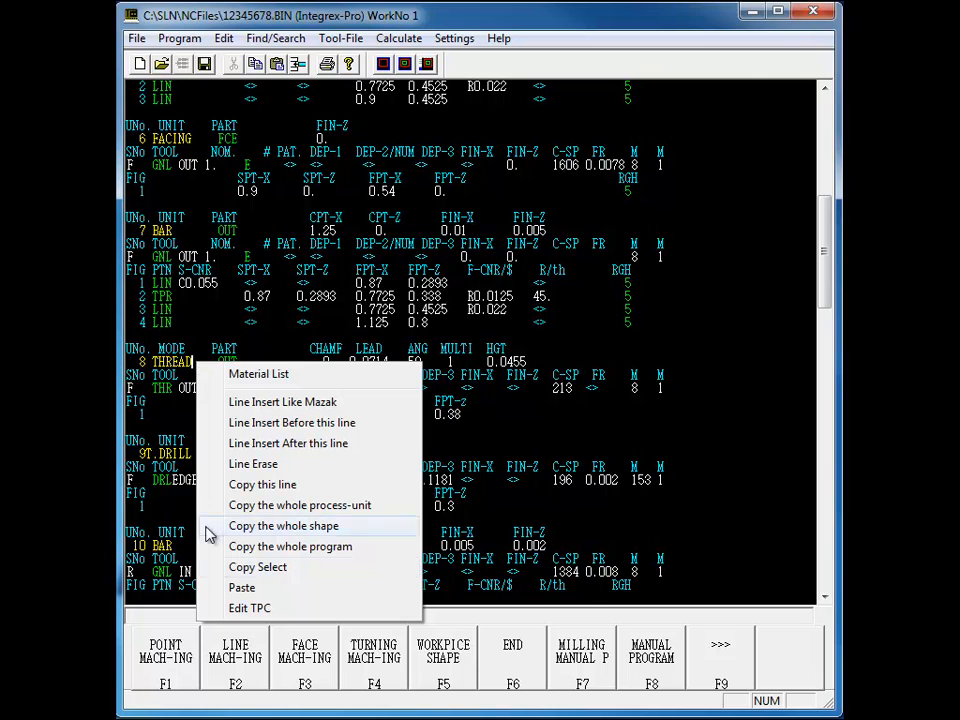
{"action": "left_click", "coordinate": [250, 608]}
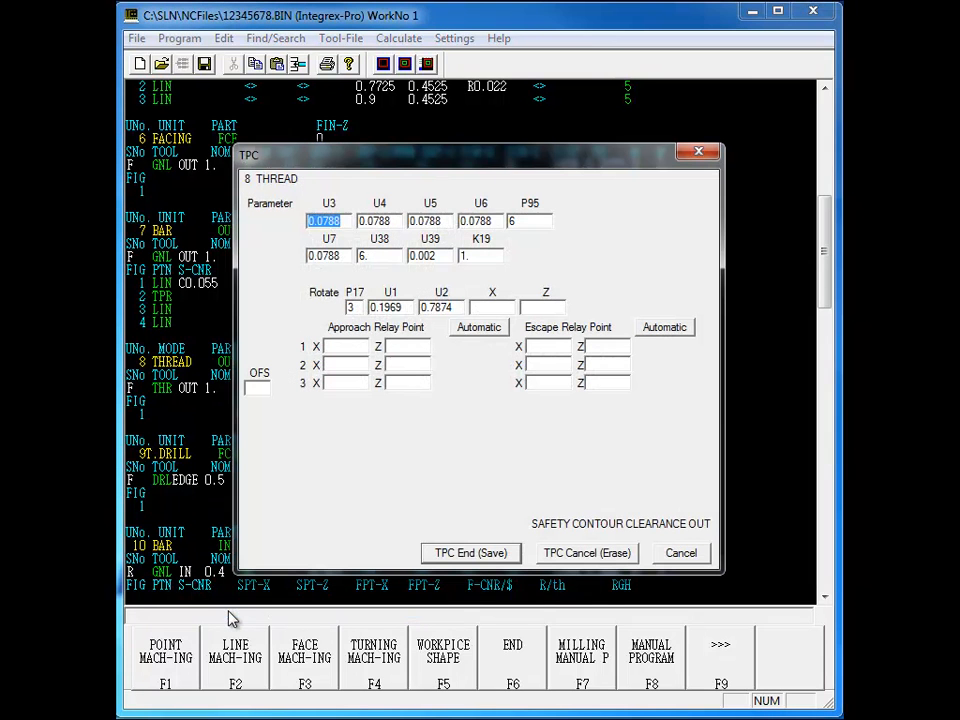
{"action": "left_click", "coordinate": [324, 256]}
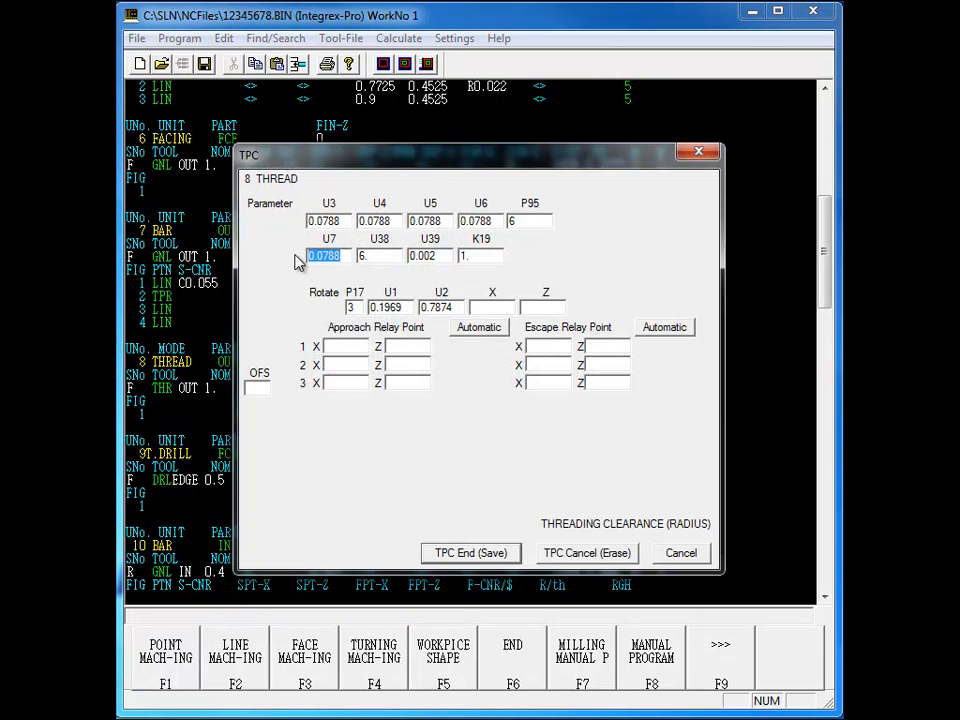
{"action": "type", "text": "08"}
{"action": "left_click", "coordinate": [432, 256]}
{"action": "type", "text": ".005"}
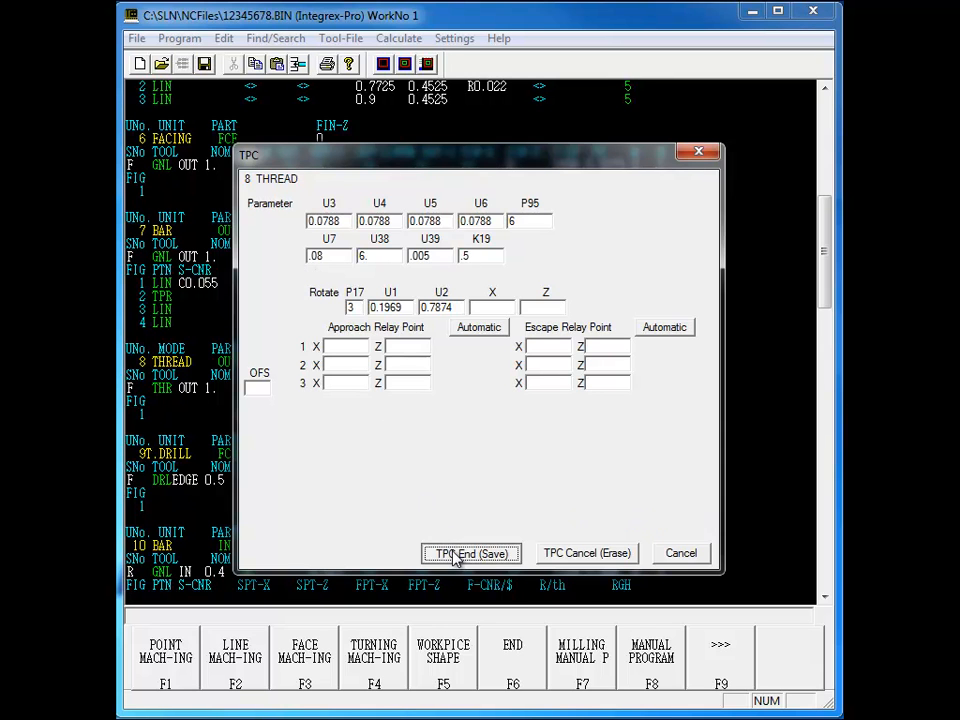
{"action": "left_click", "coordinate": [472, 552]}
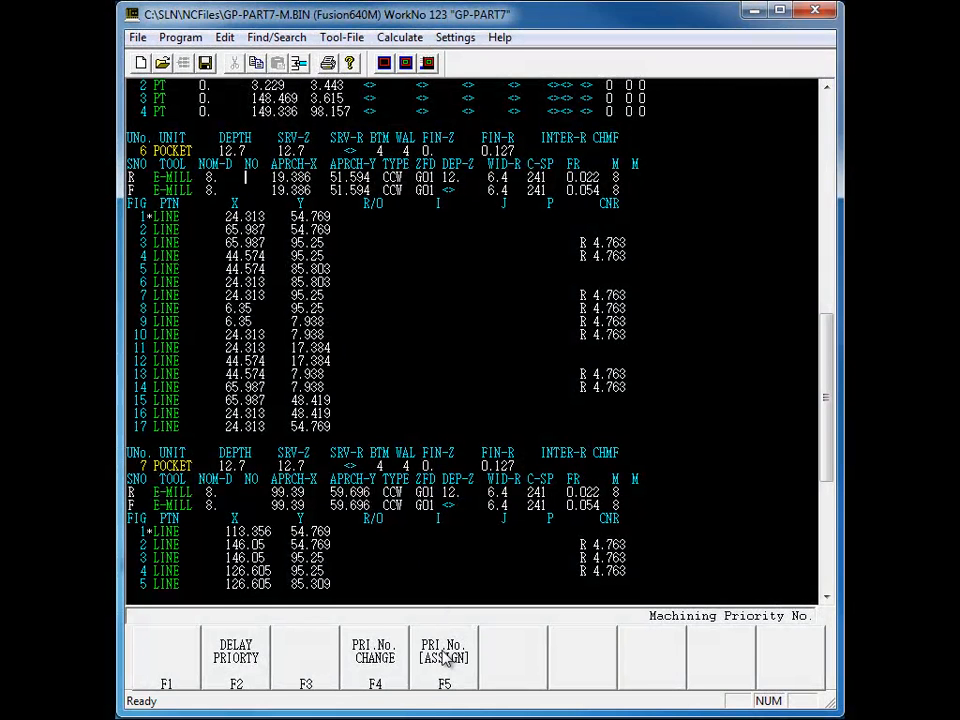
{"action": "mouse_move", "coordinate": [258, 186]}
{"action": "type", "text": "1"}
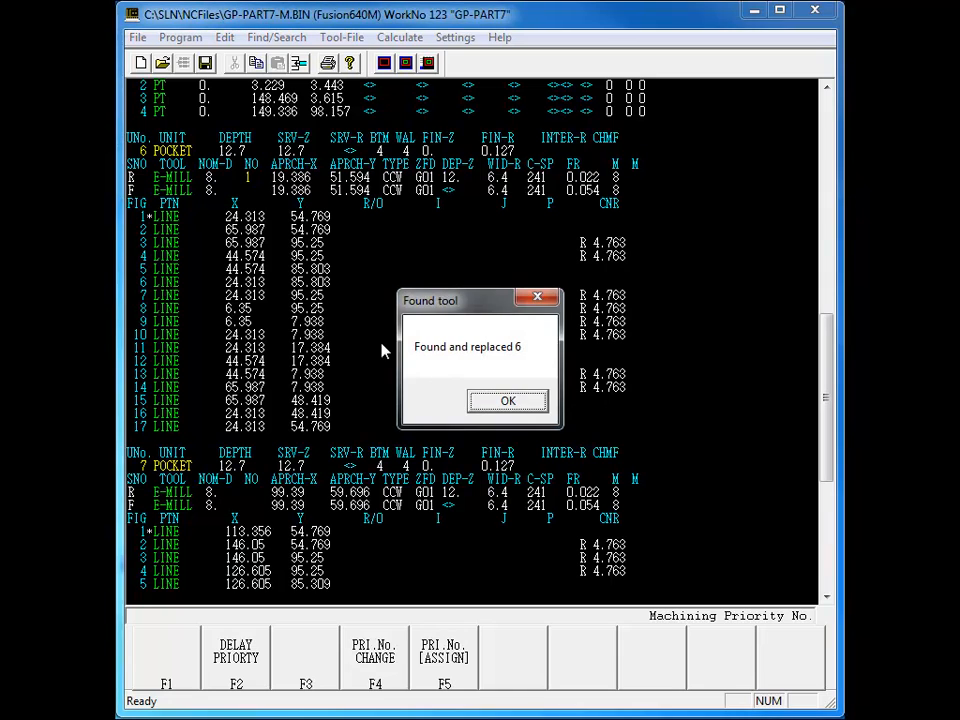
Acknowledge the 'Found and replaced 6' priority message and move to the program-level commands.
{"action": "left_click", "coordinate": [506, 400]}
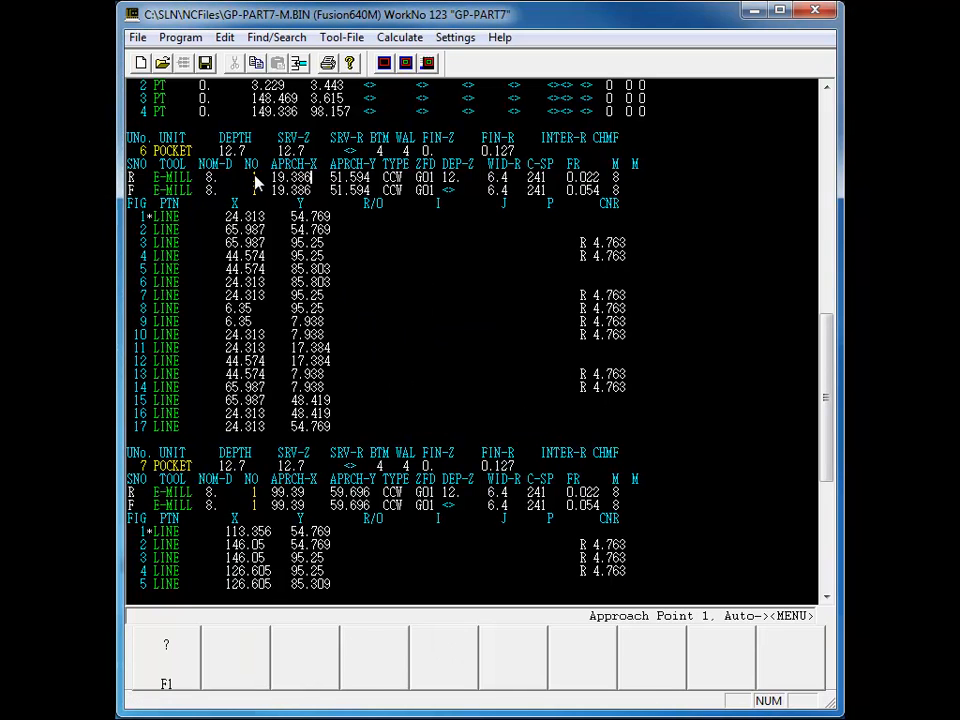
{"action": "mouse_move", "coordinate": [256, 512]}
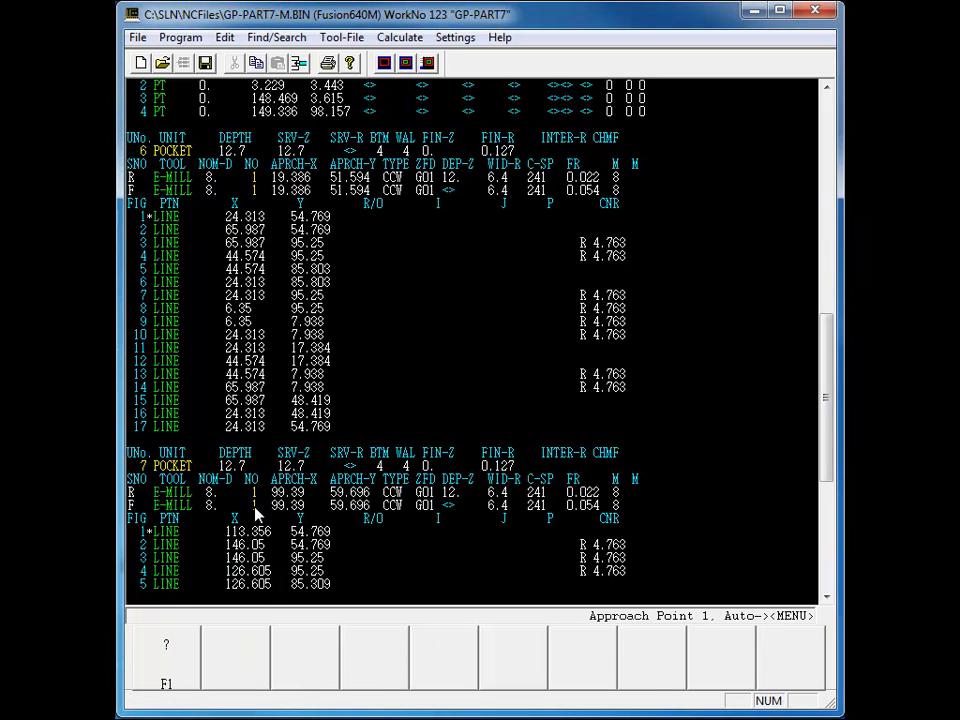
{"action": "left_click", "coordinate": [180, 36]}
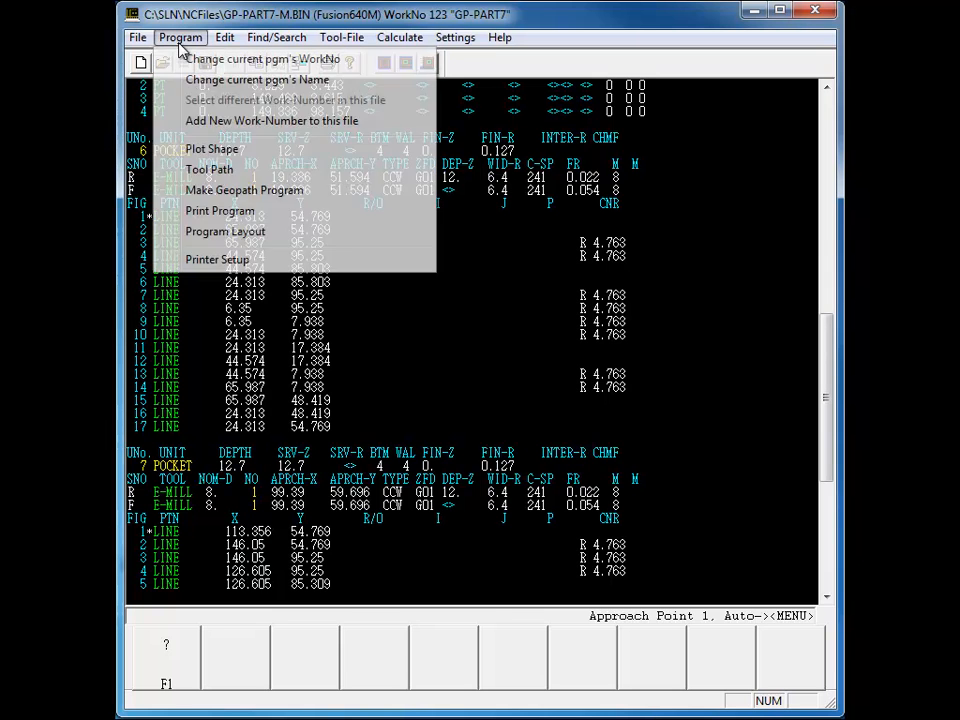
In Program Layout, assign delayed machining priority 1 to six tools and acknowledge the replacement.
{"action": "left_click", "coordinate": [224, 232]}
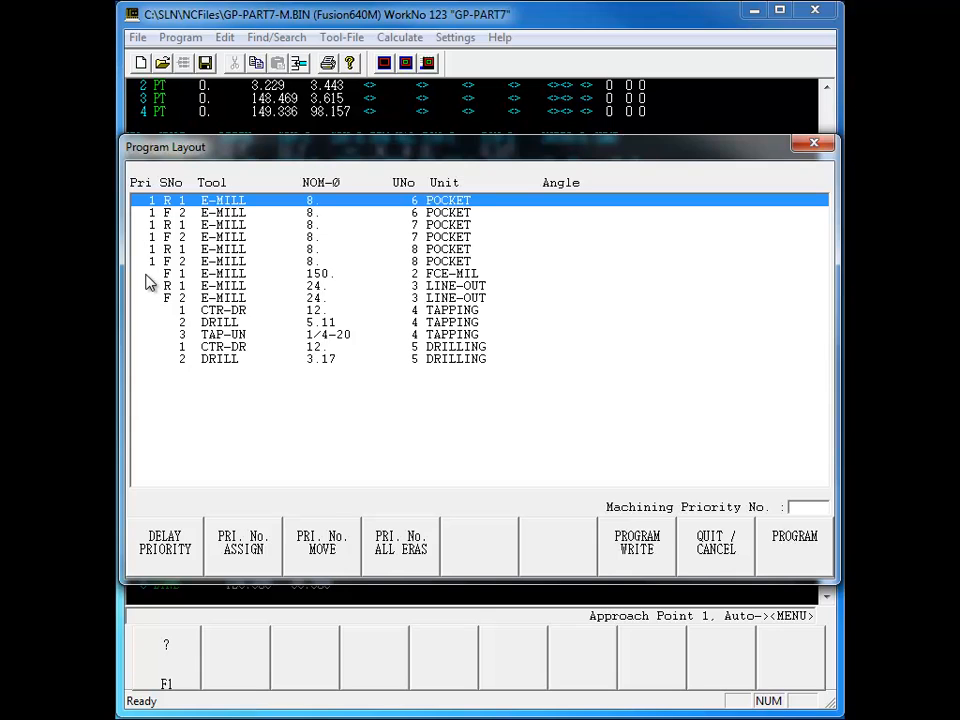
{"action": "mouse_move", "coordinate": [180, 548]}
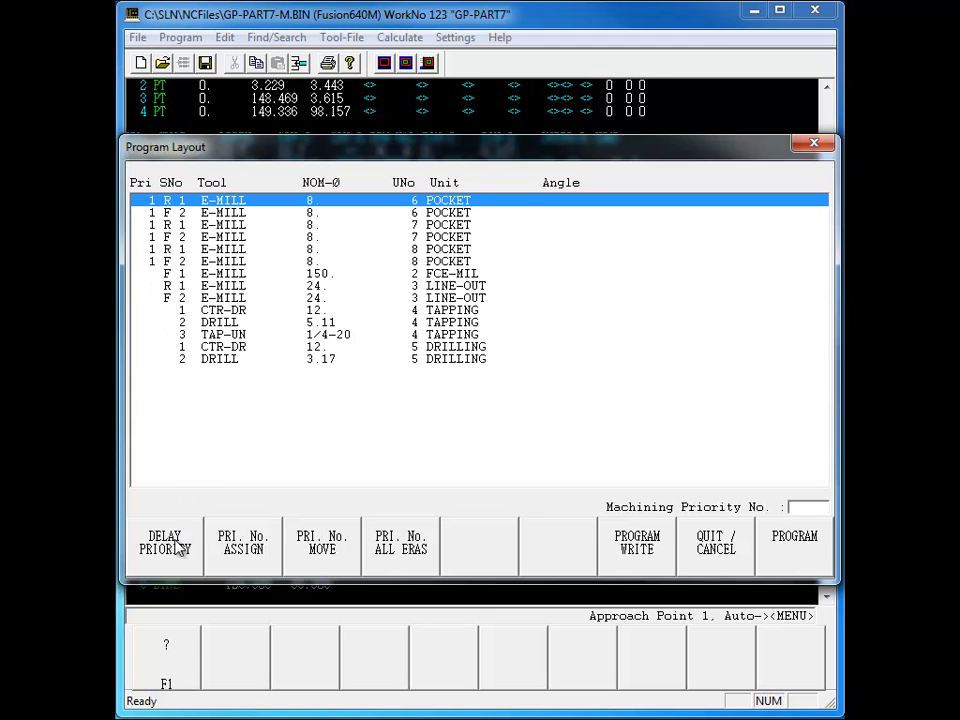
{"action": "left_click", "coordinate": [164, 544]}
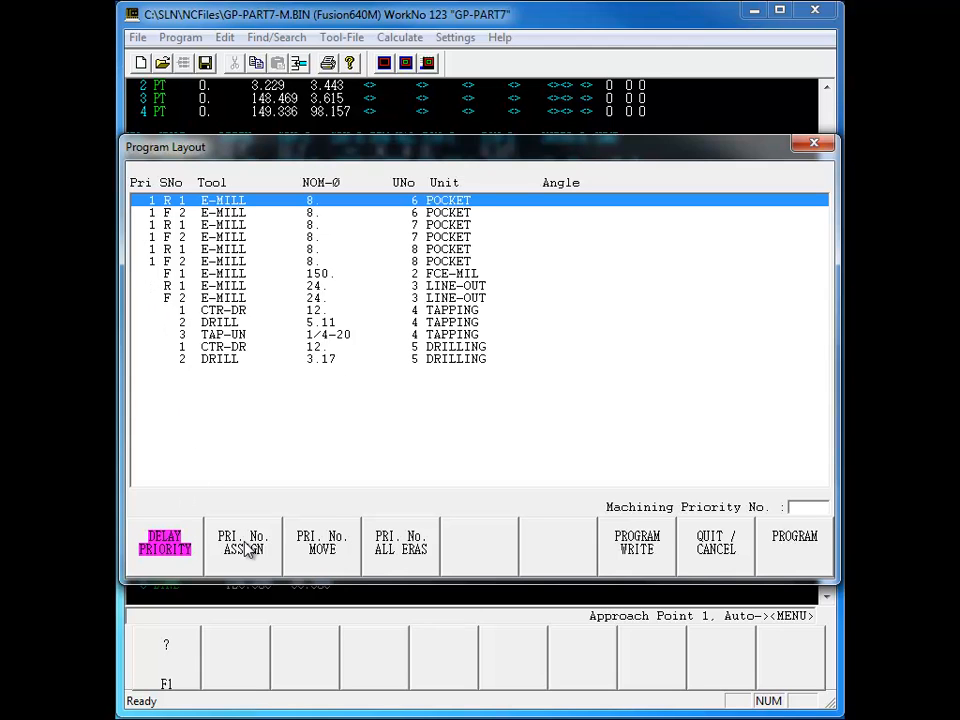
{"action": "left_click", "coordinate": [244, 544]}
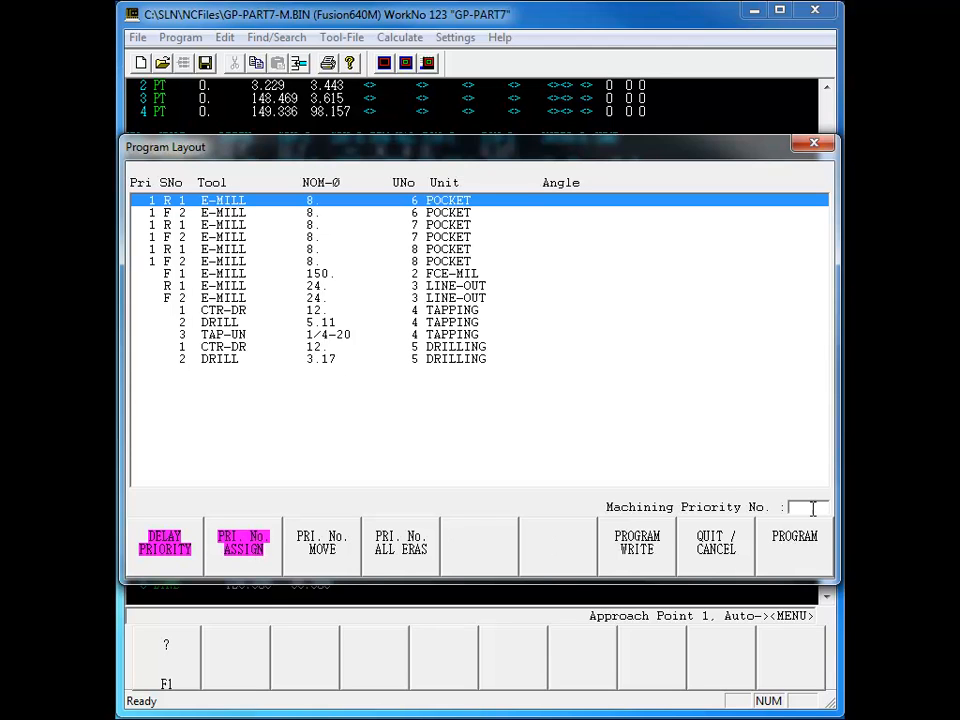
{"action": "type", "text": "1"}
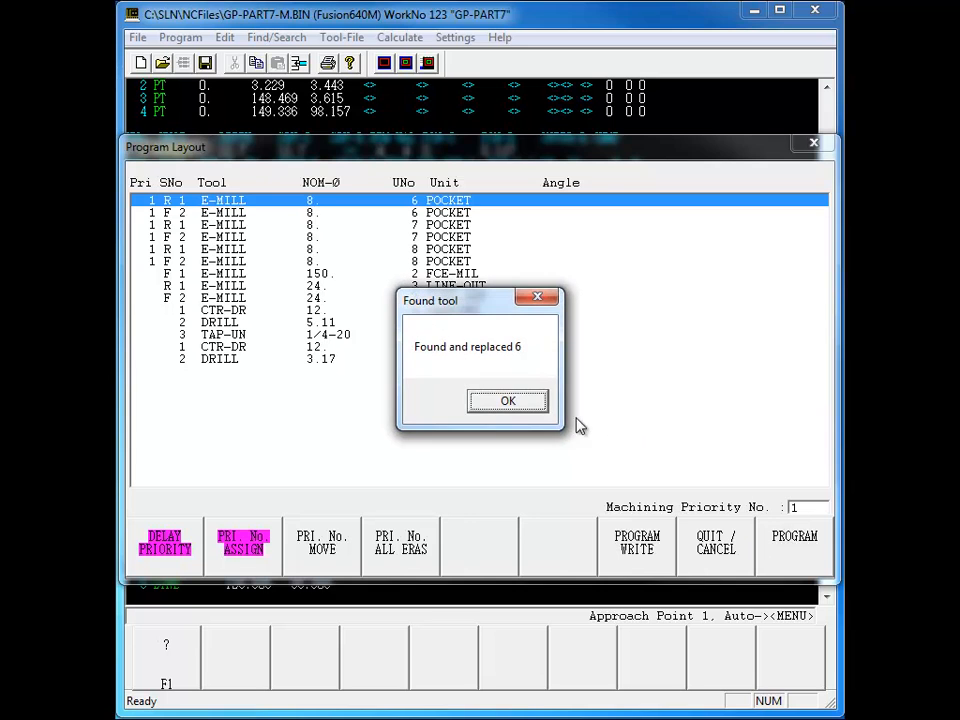
{"action": "left_click", "coordinate": [506, 400]}
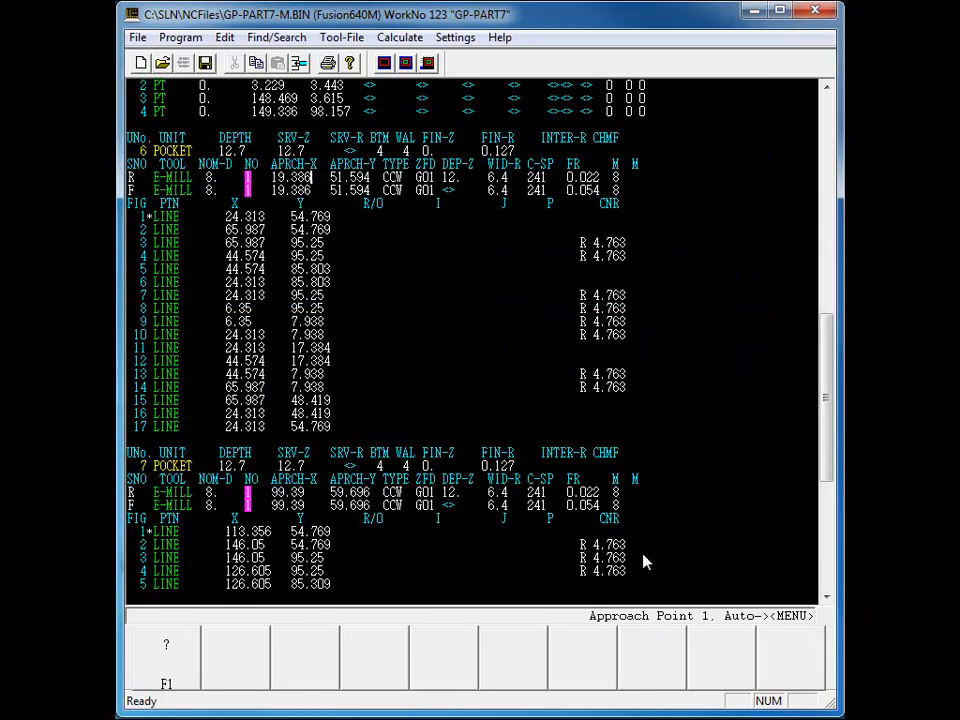
{"action": "mouse_move", "coordinate": [250, 528]}
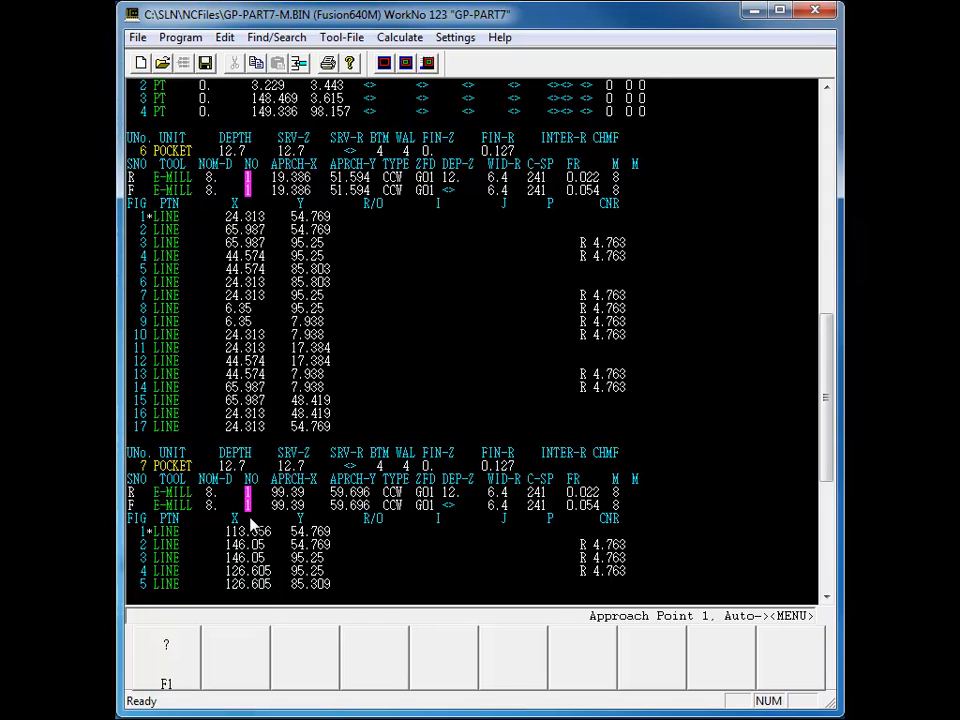